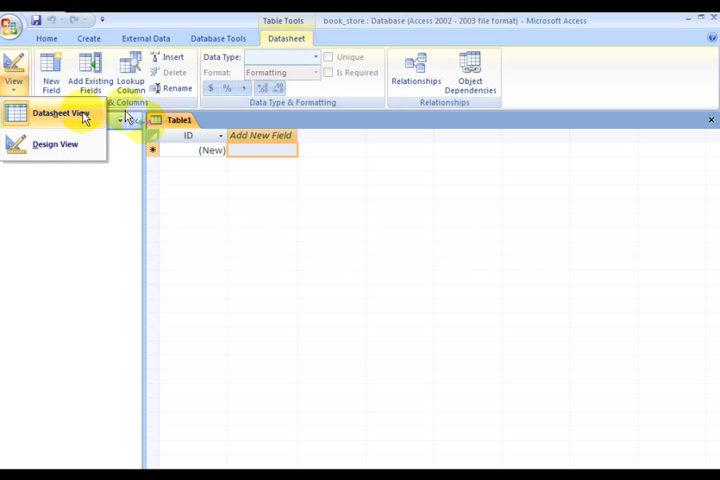
Switch the blank table to Design View and save it as tblOrdersHold
left_click(58, 112)
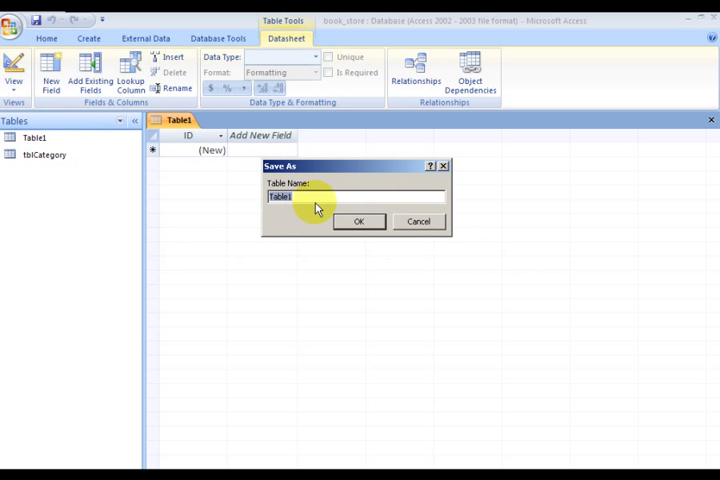
type("tbl")
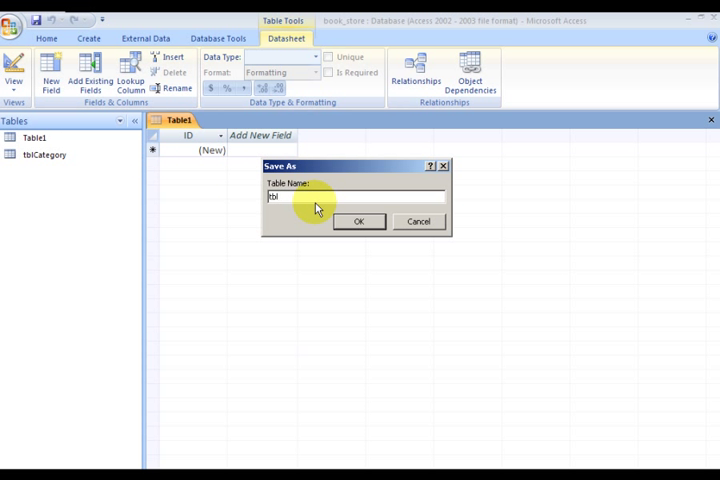
type("Order")
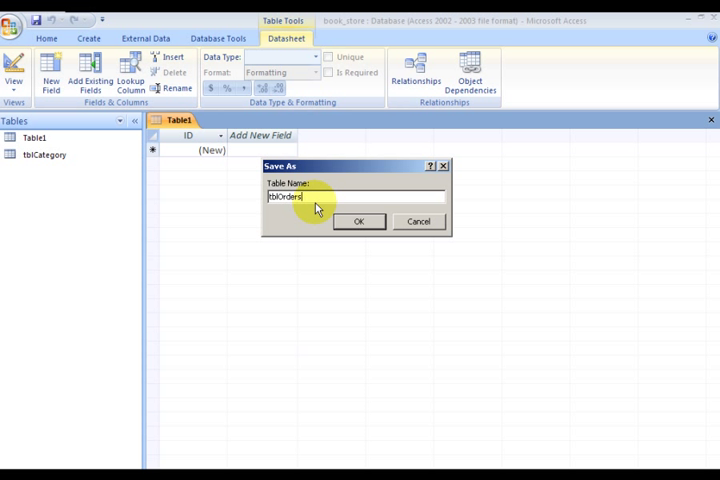
type("s")
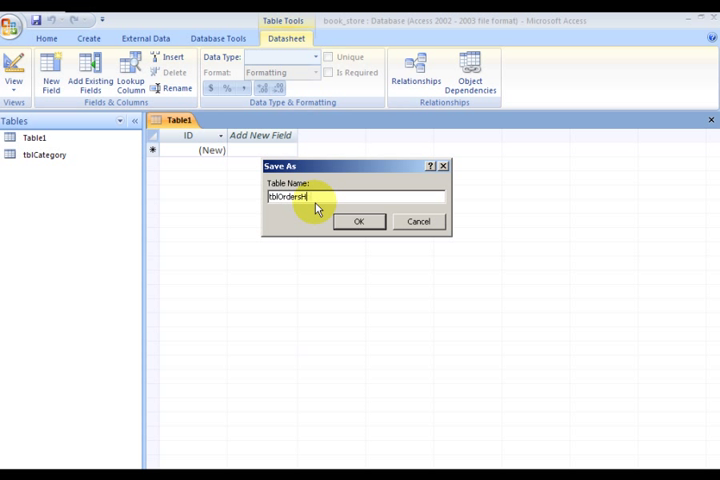
left_click(360, 220)
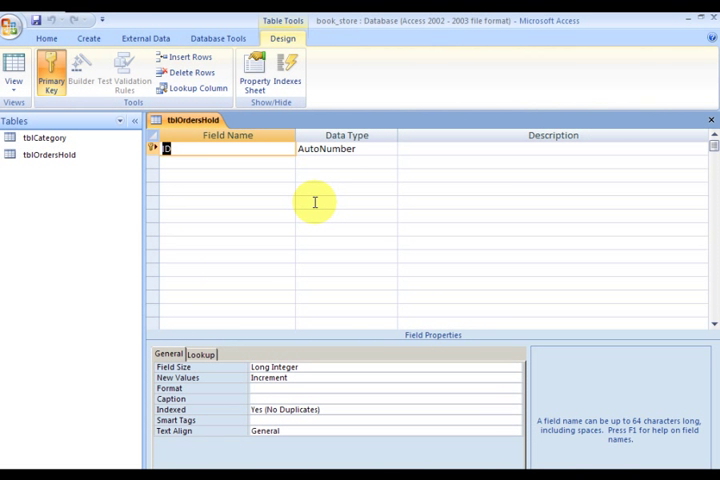
Rename the AutoNumber ID field to oh_orders_hold_id
type("Id")
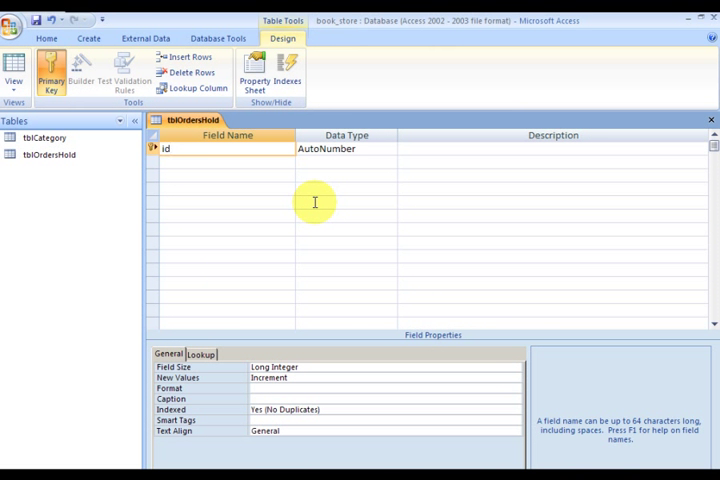
type("oh_o")
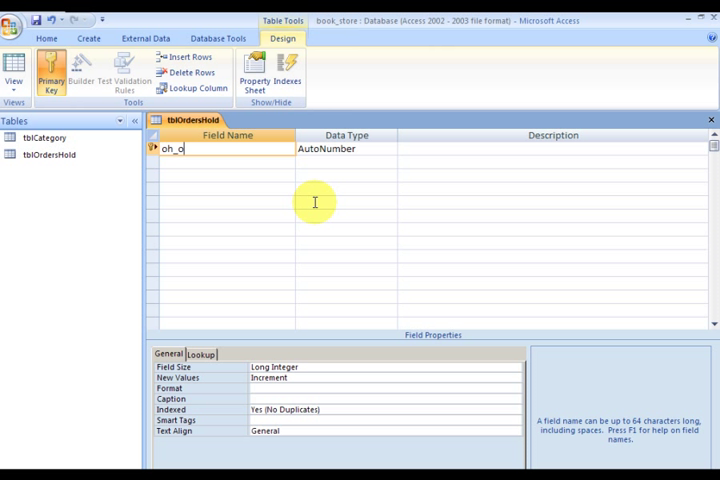
type("rders")
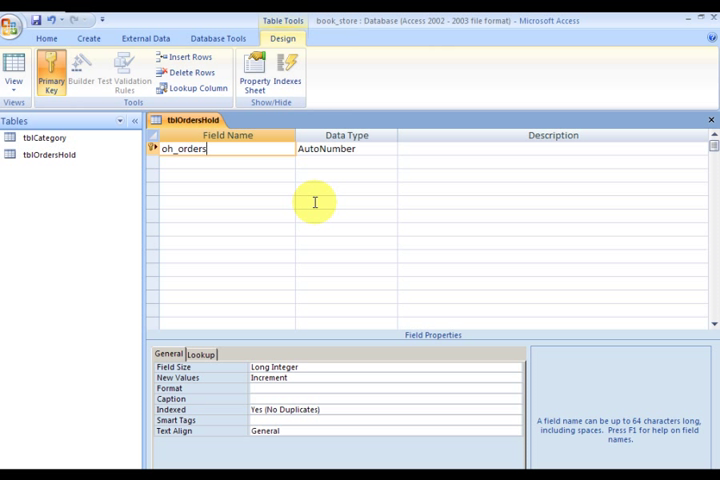
type("_hold_id")
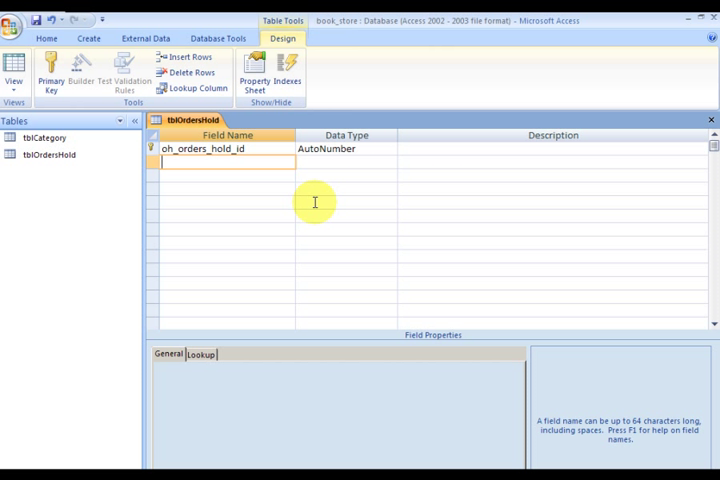
Add a second field oh_customer_id with the Number data type
type("oh_")
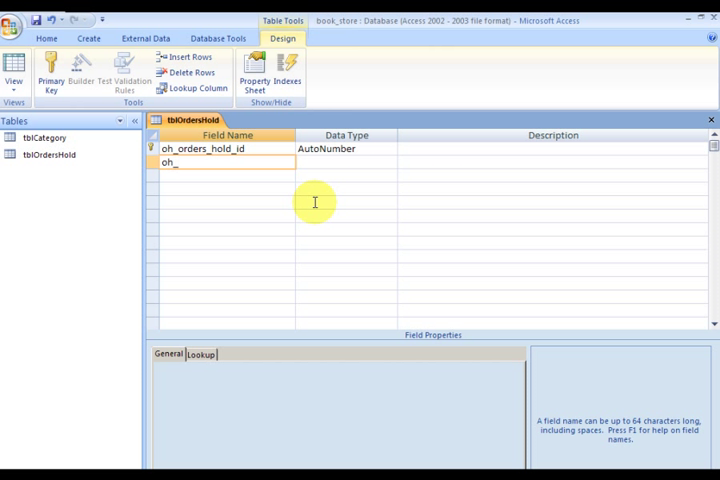
type("custe")
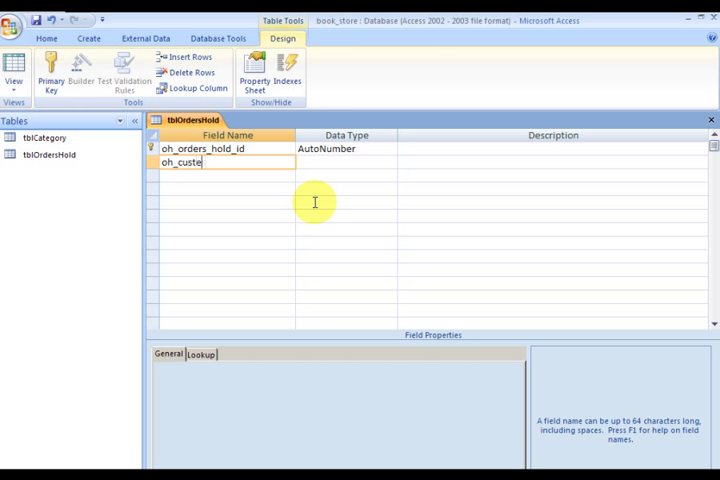
type("0")
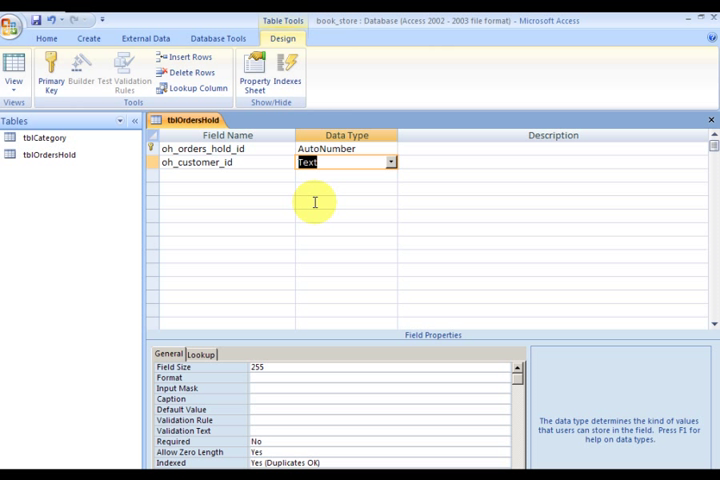
left_click(330, 162)
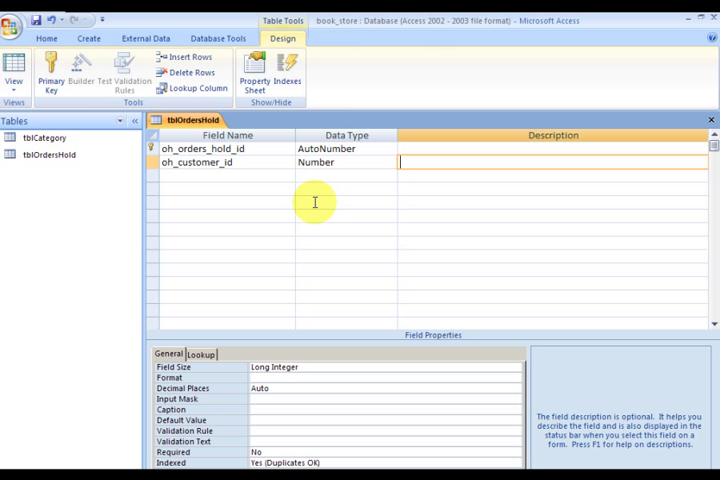
left_click(344, 176)
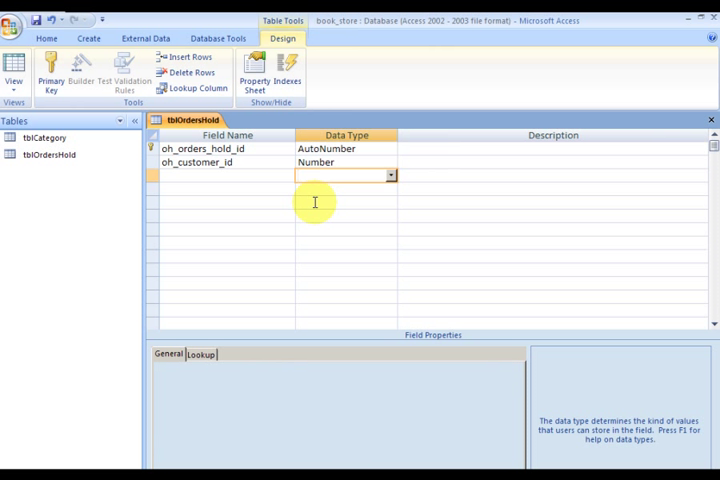
left_click(224, 176)
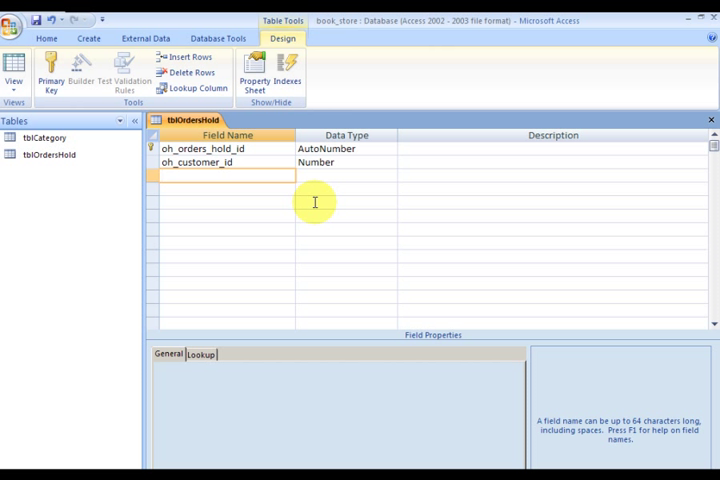
Add Number field oh_book_id and Date/Time field oh_date_entered with default value Now()
type("oh_")
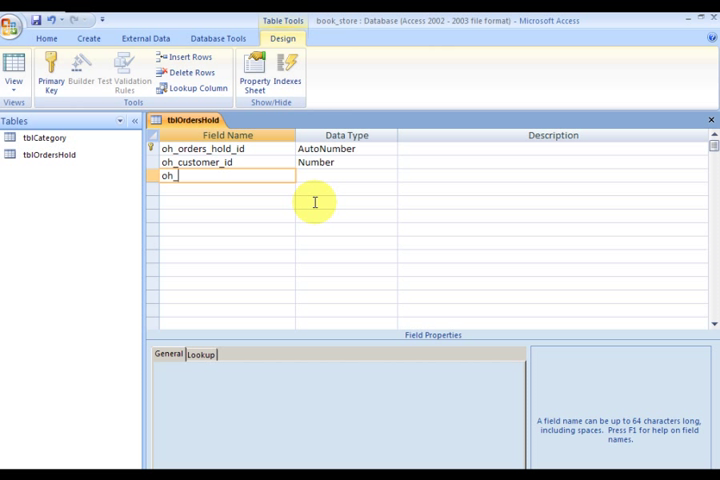
type("book_id")
left_click(346, 174)
type("Number")
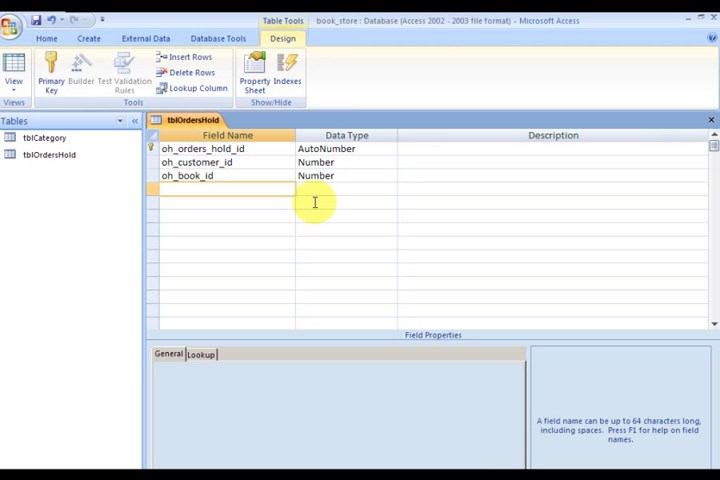
type("oh_date_entered")
left_click(346, 188)
type("Date/Time")
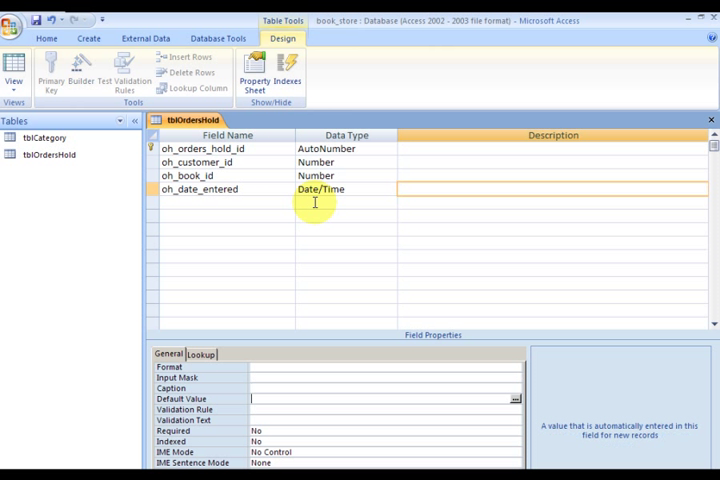
type("now")
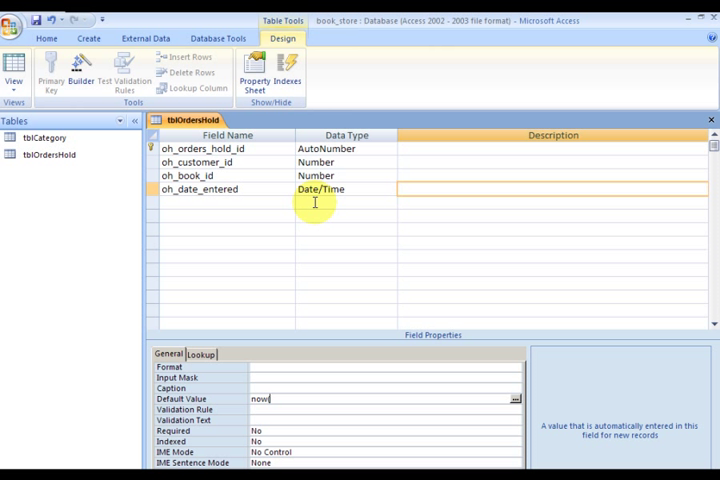
left_click(300, 408)
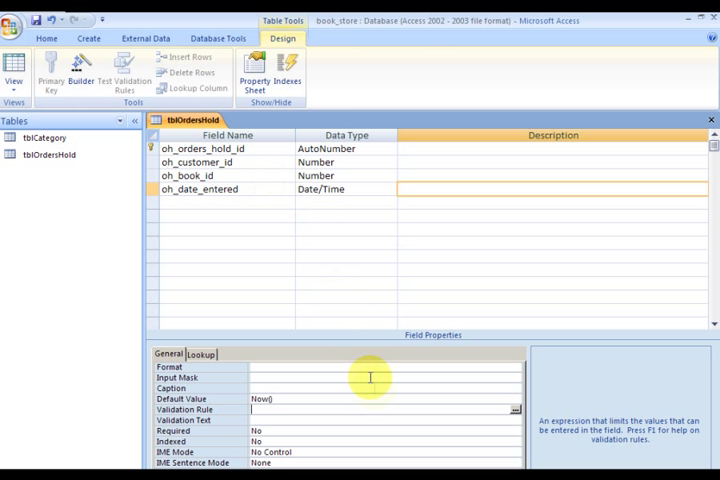
Close tblOrdersHold and create a new table in Design View named tblBooks
left_click(710, 120)
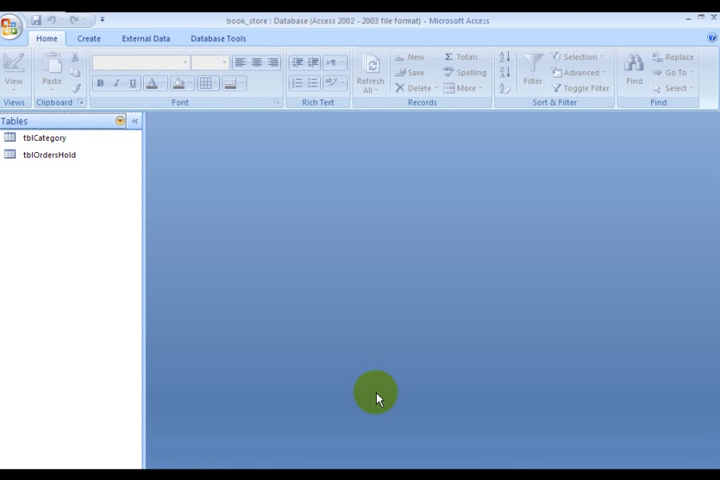
mouse_move(56, 180)
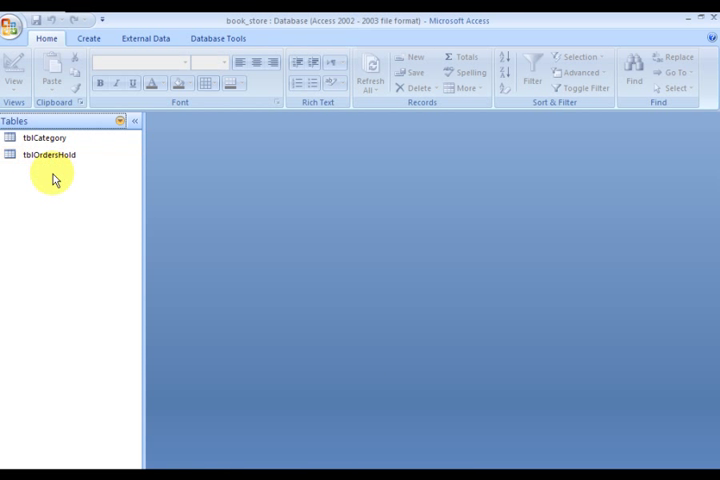
mouse_move(88, 228)
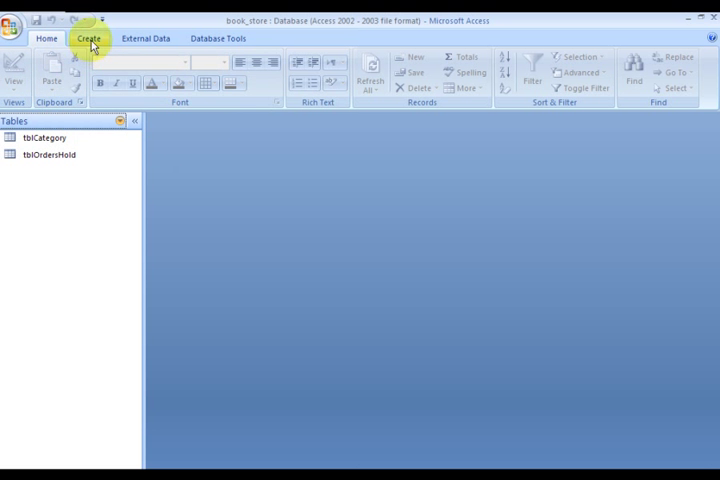
left_click(88, 38)
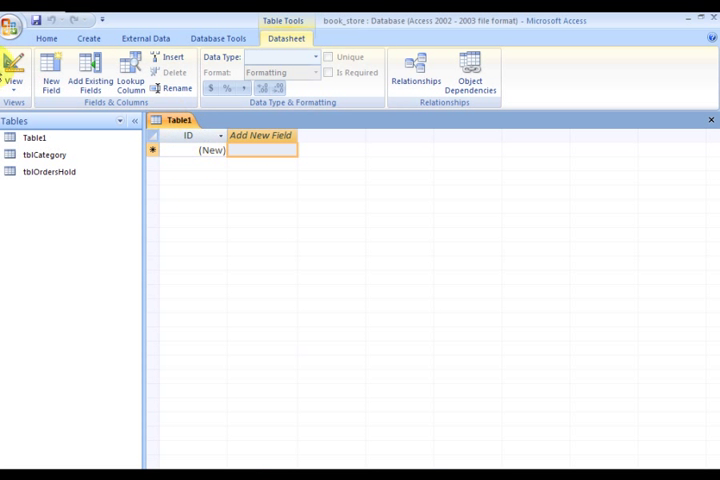
left_click(36, 20)
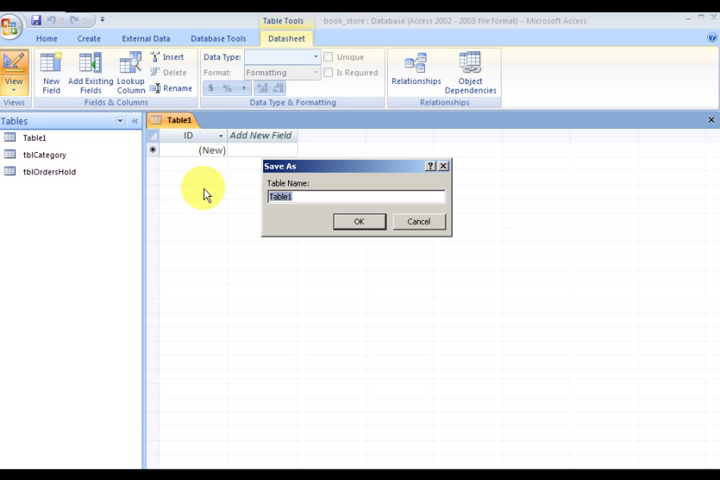
type("tbl")
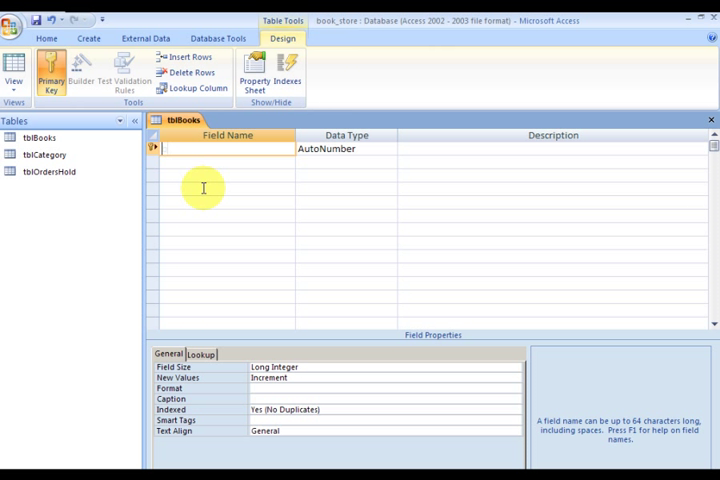
Name the key field b_book_id and add a Number field b_publisher_id
type("b")
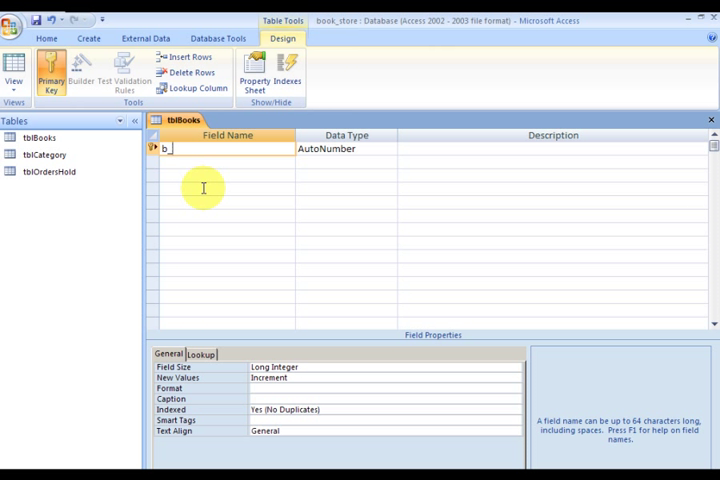
type("_Boo")
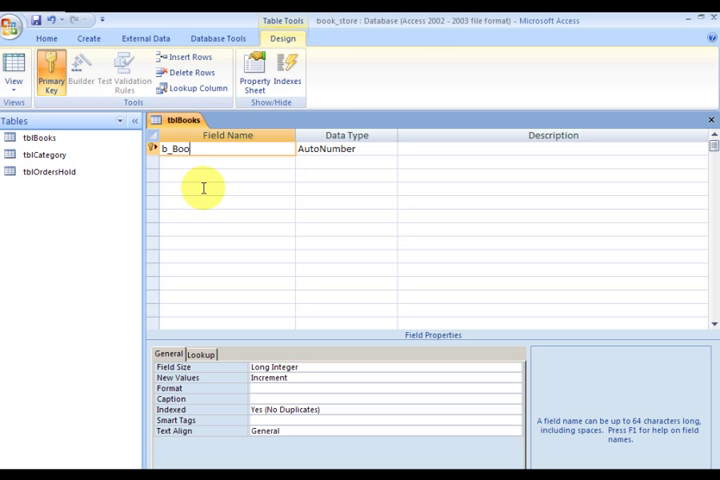
type("k_id")
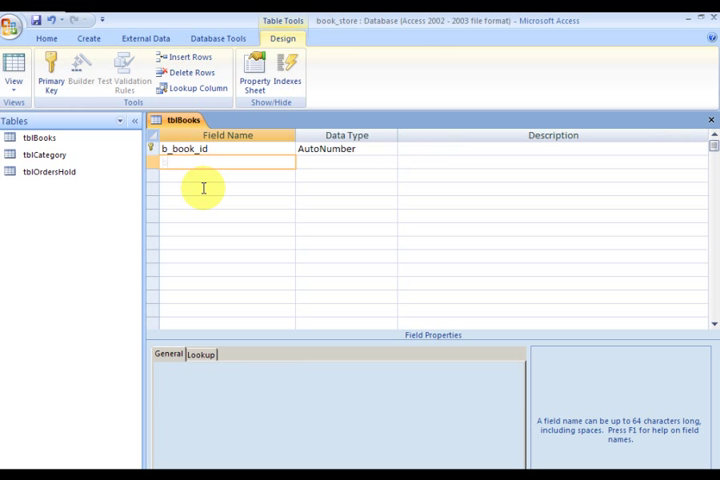
type("b_")
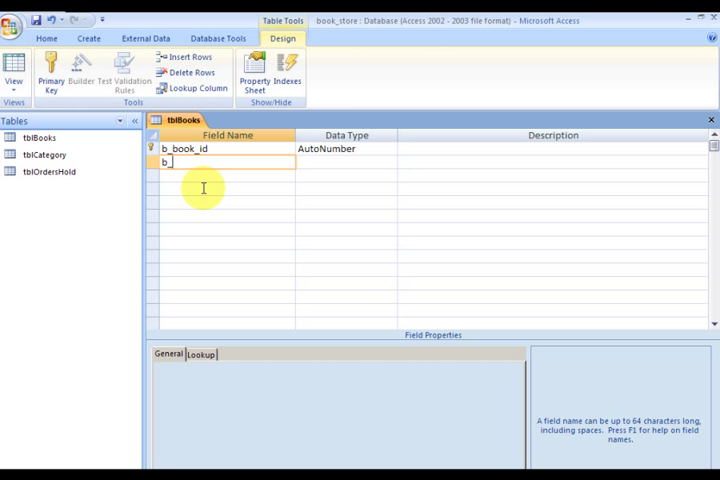
type("put")
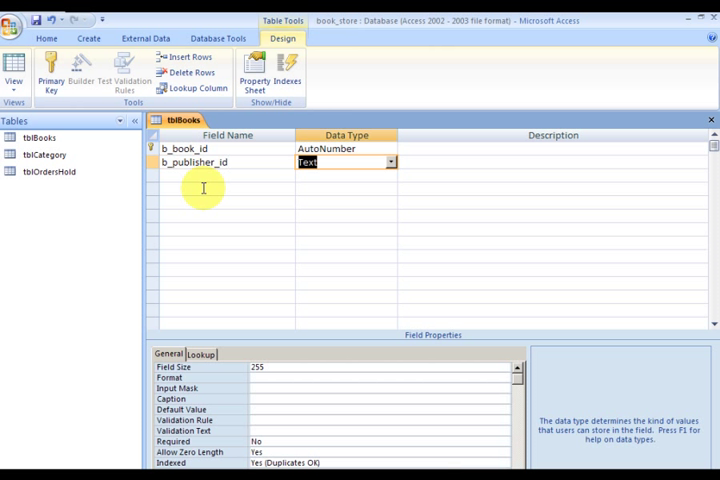
left_click(344, 162)
type("Number")
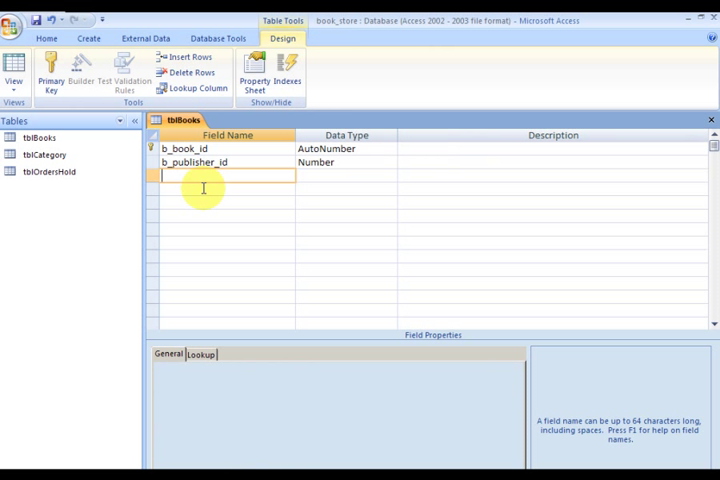
Add Text field b_title and name the next field b_price
type("b_")
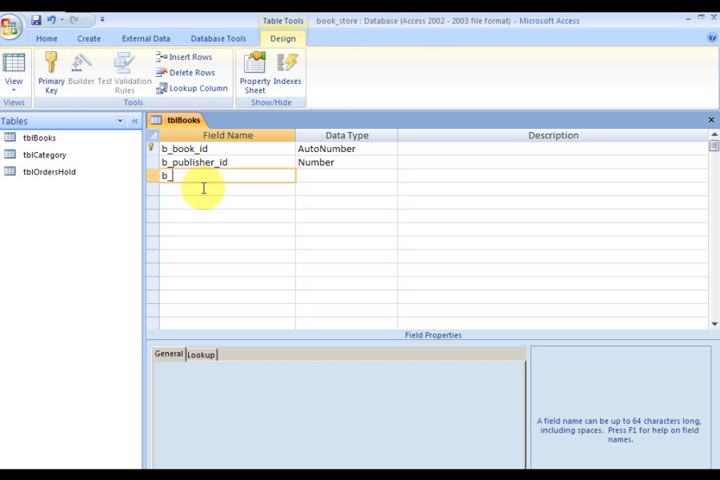
type("itle")
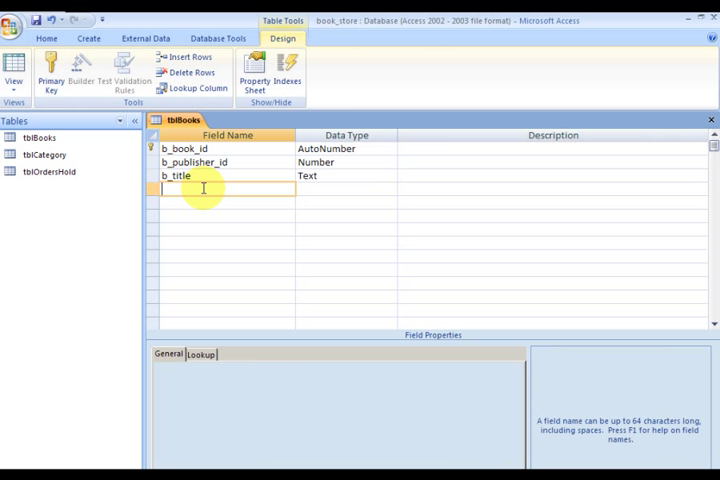
type("b_pl")
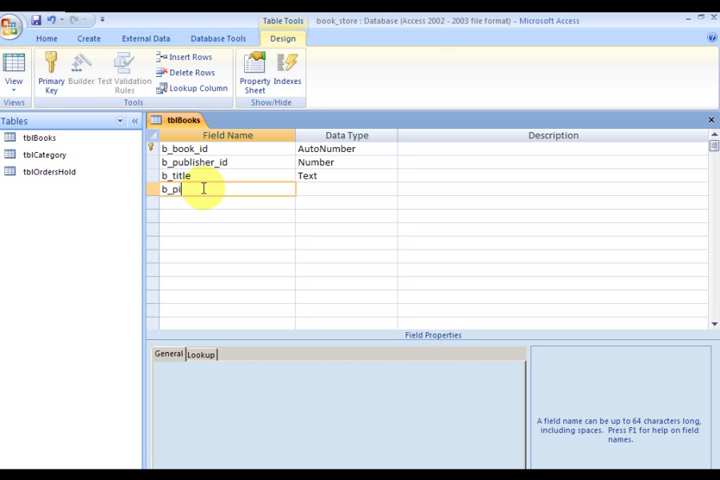
key("BackSpace")
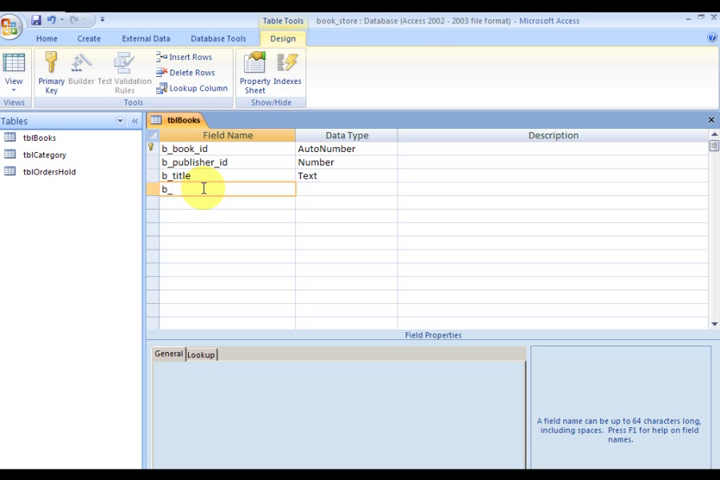
type("prive")
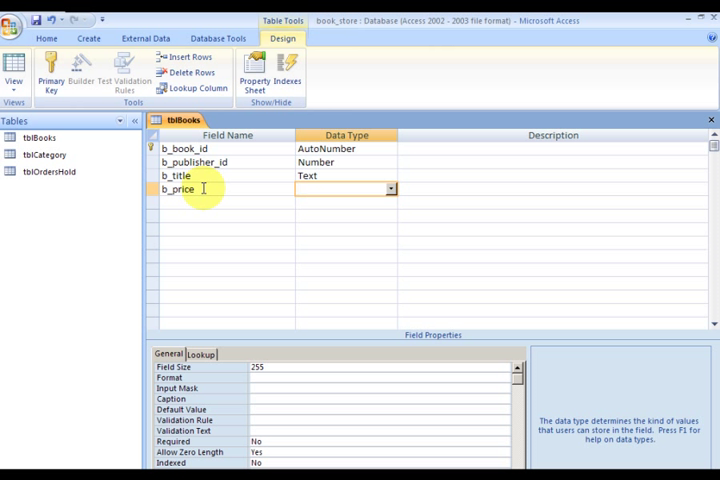
Set b_price to the Number data type and choose its field size
type("d")
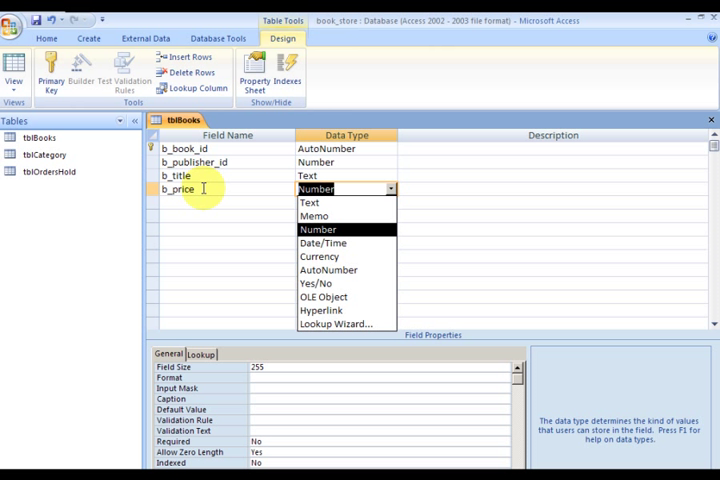
left_click(318, 228)
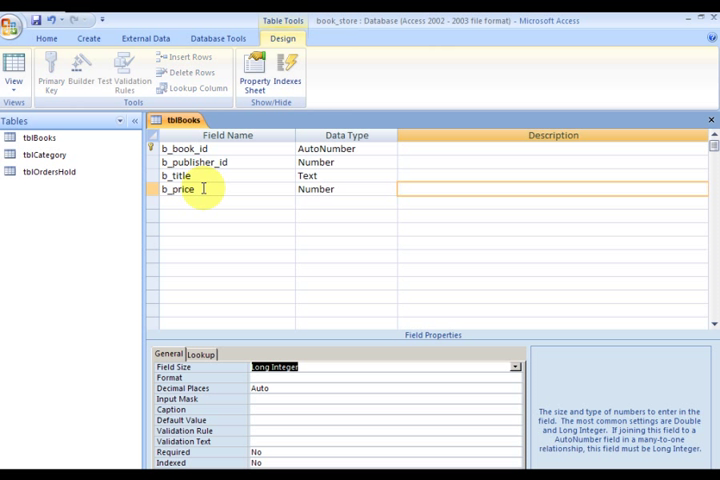
left_click(512, 368)
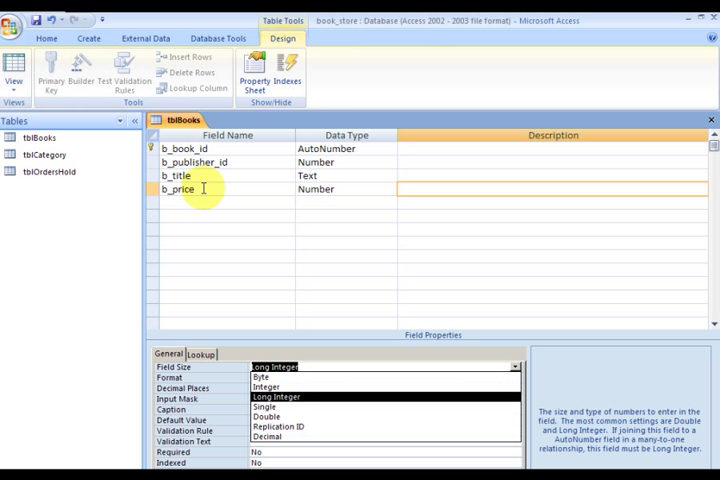
left_click(266, 388)
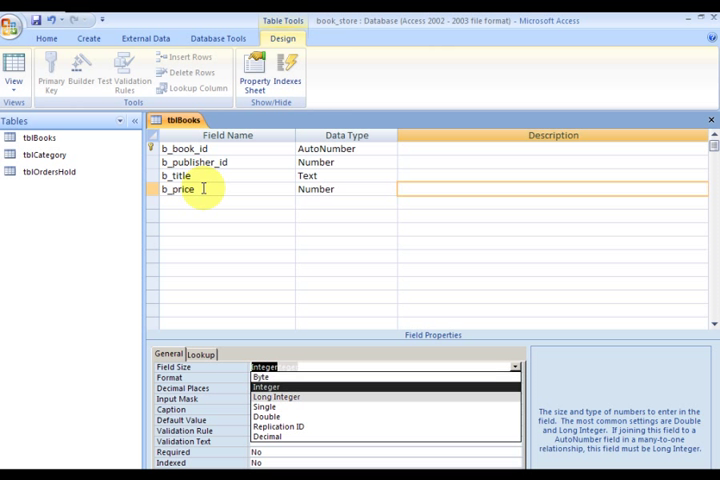
left_click(266, 416)
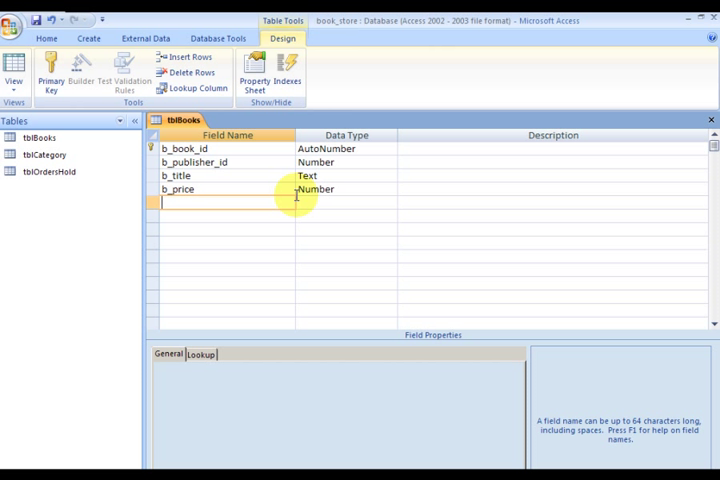
Add a Number field b_category_id to tblBooks
type("b")
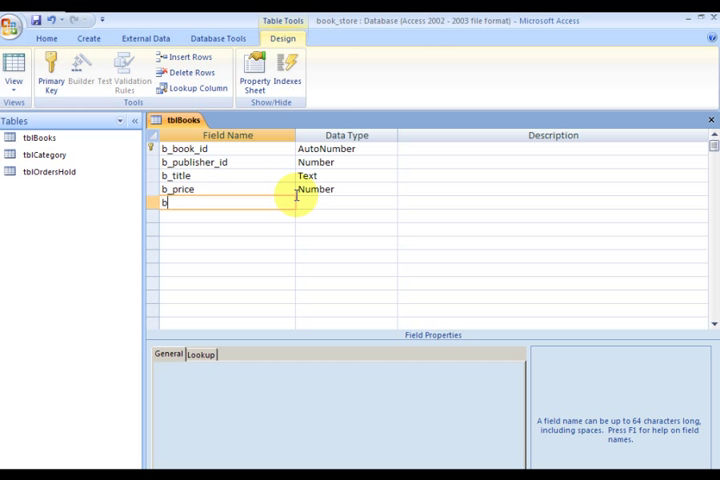
type("_catego")
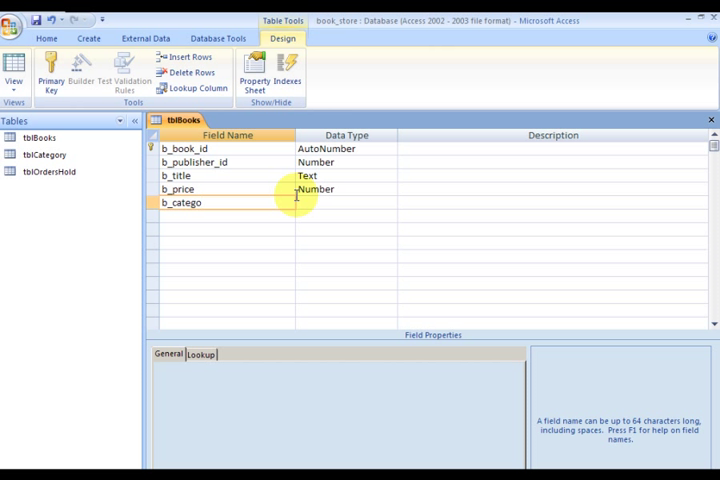
type("ry_")
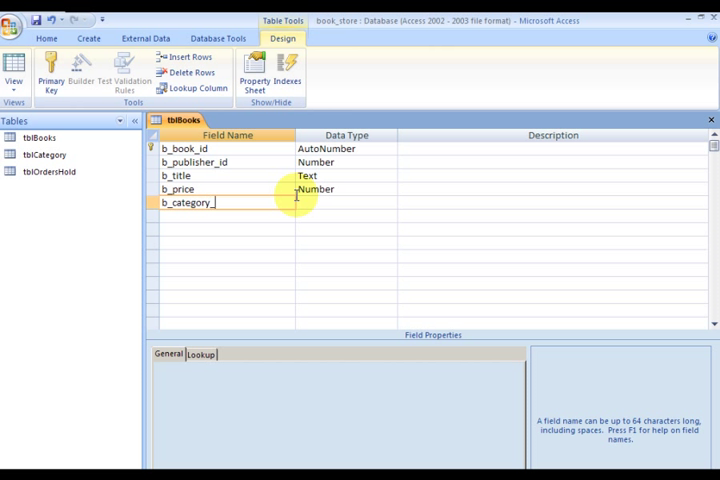
type("id")
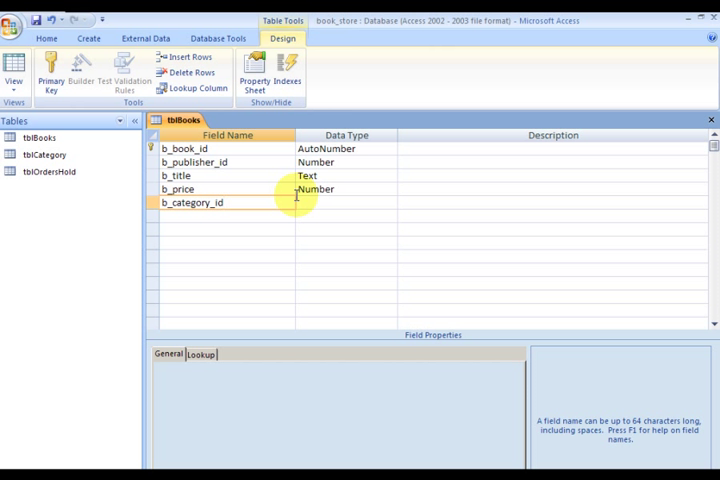
left_click(344, 202)
type("b")
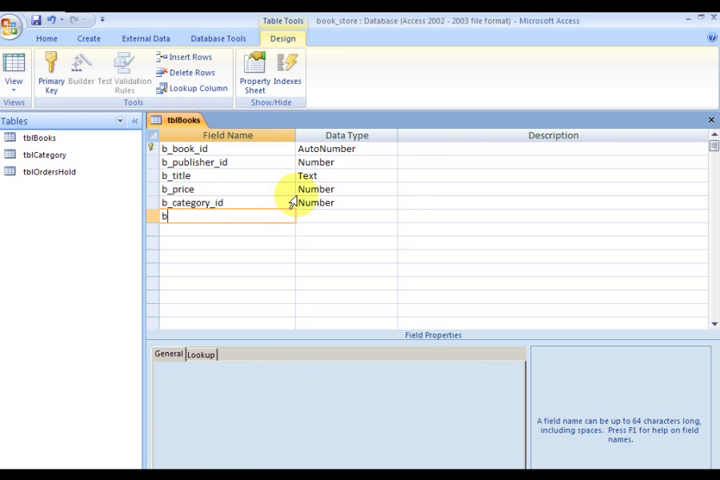
Add Date/Time field b_date_entered with default value now()
type("_date_e")
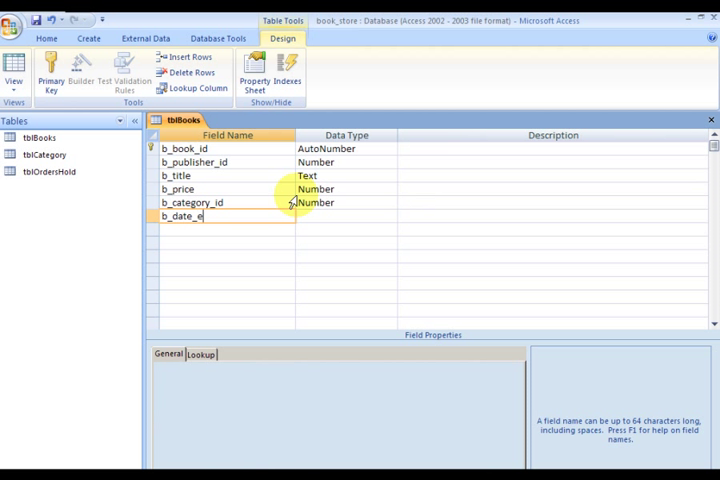
type("ntered")
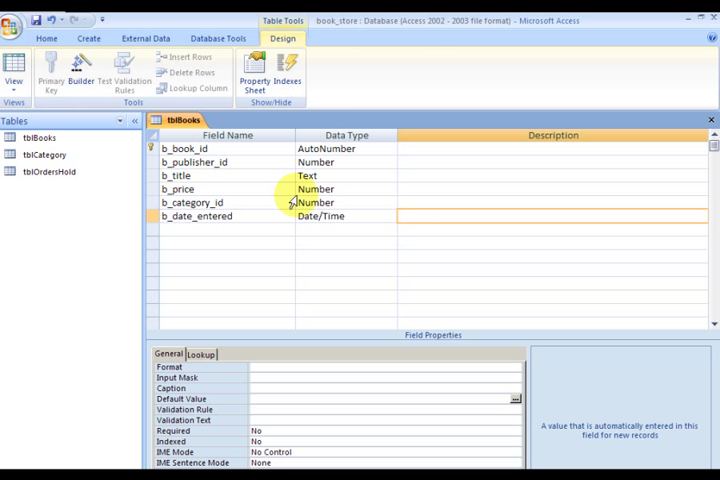
type("now()")
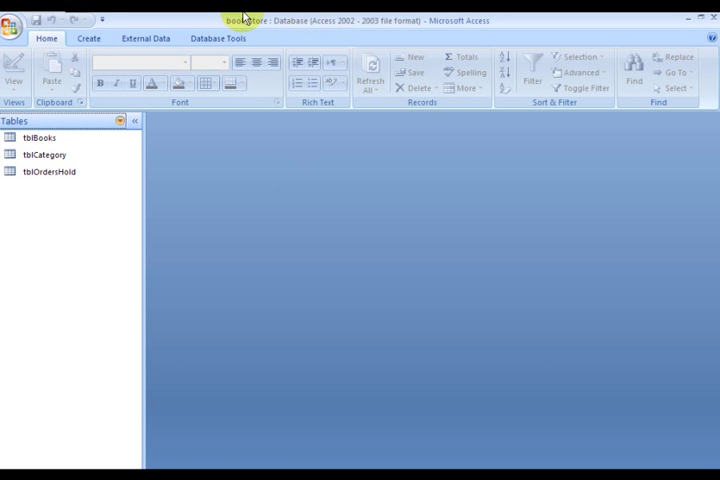
Create a new blank table, switch to Design View and save it as tblCustomers
left_click(88, 38)
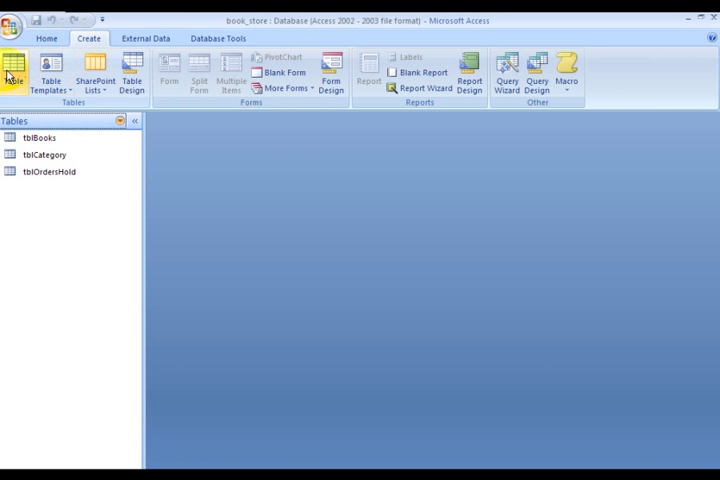
left_click(10, 70)
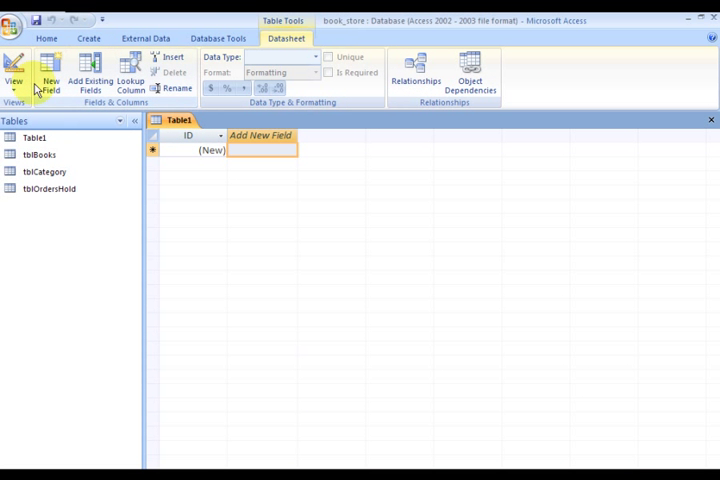
left_click(14, 76)
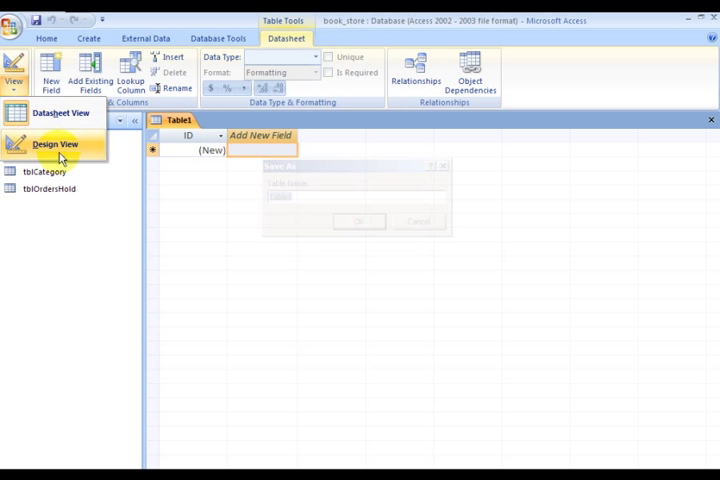
type("tblCustom")
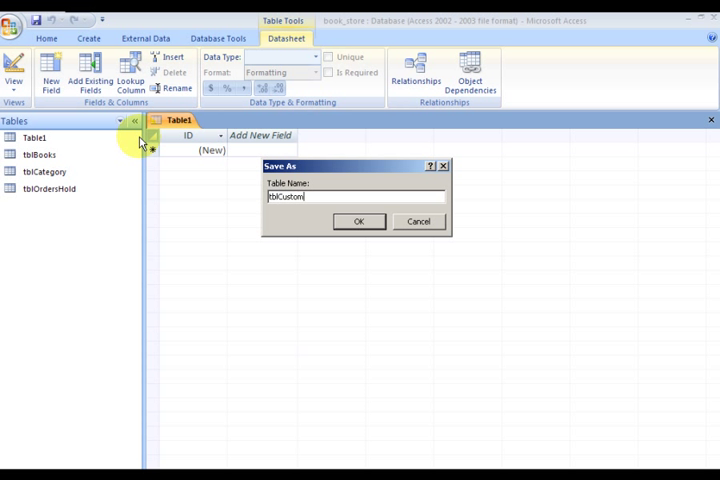
type("ers")
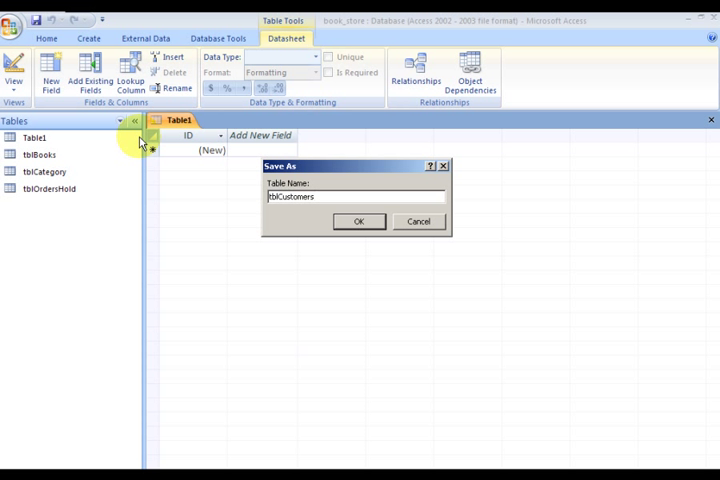
left_click(358, 220)
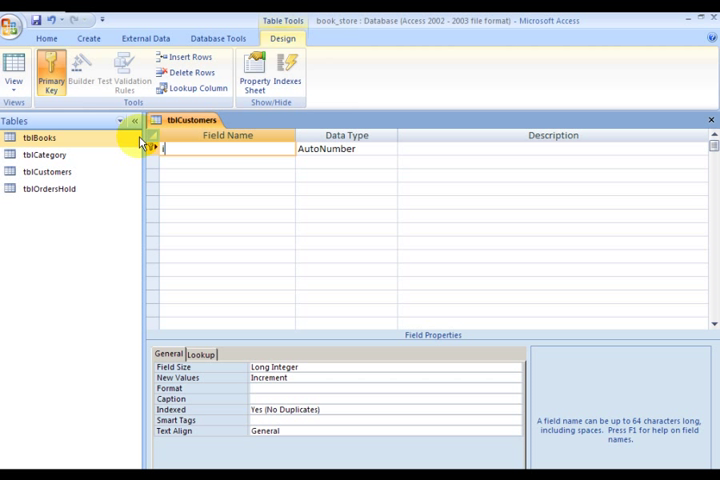
Name the AutoNumber key field c_customer_id
type("c")
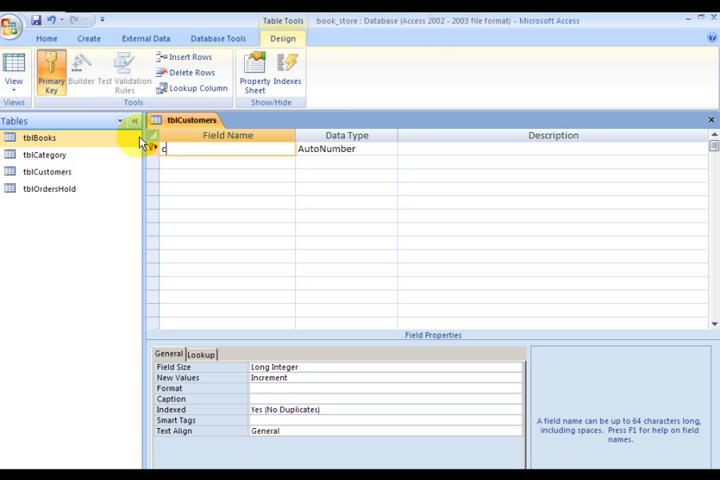
type("_")
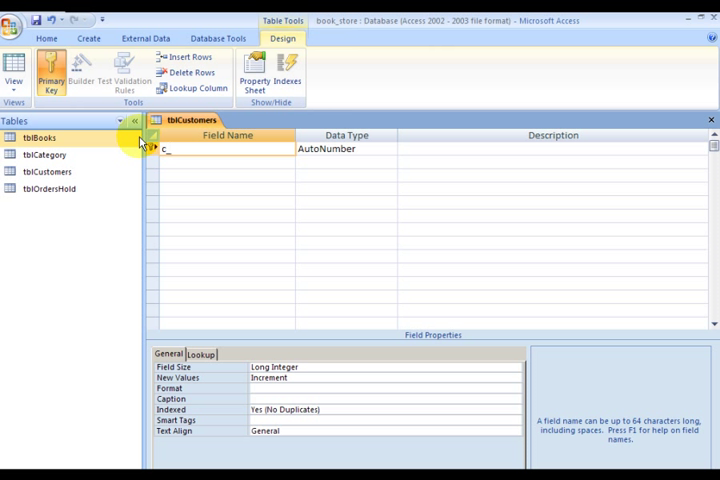
type("cust")
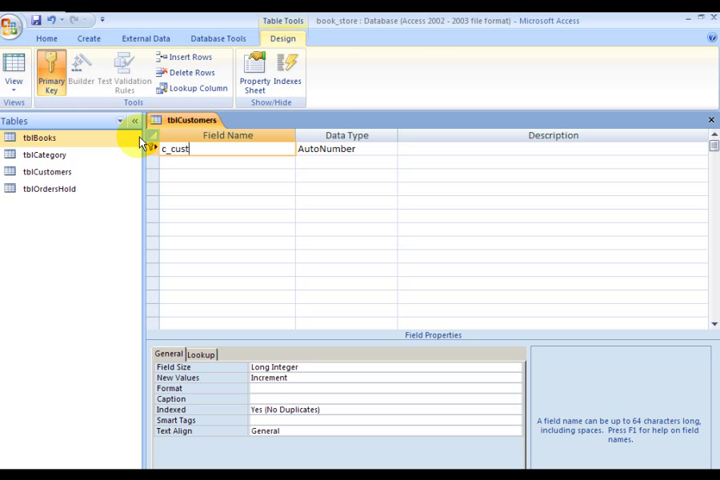
type("omer")
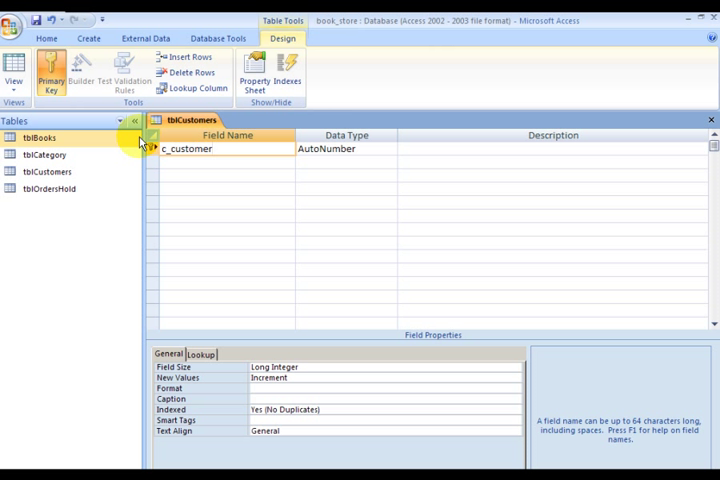
left_click(190, 148)
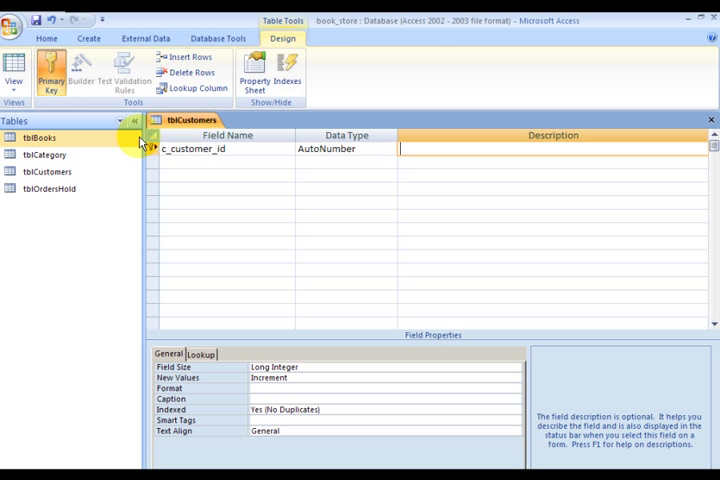
Add Text fields c_fname and c_lname
type("c_fname")
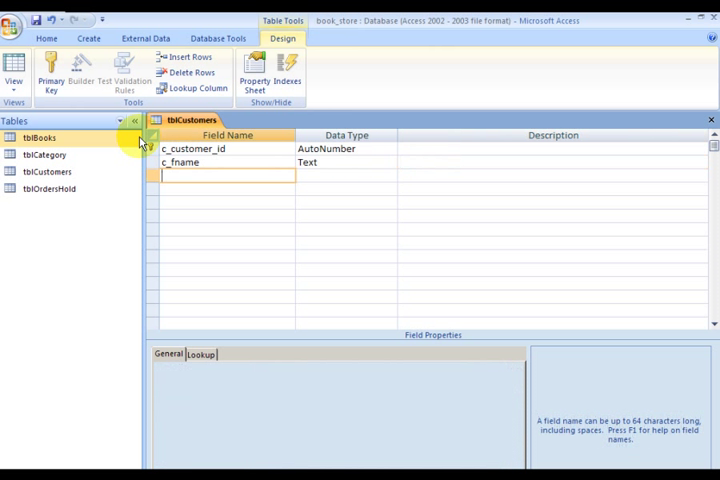
type("c_")
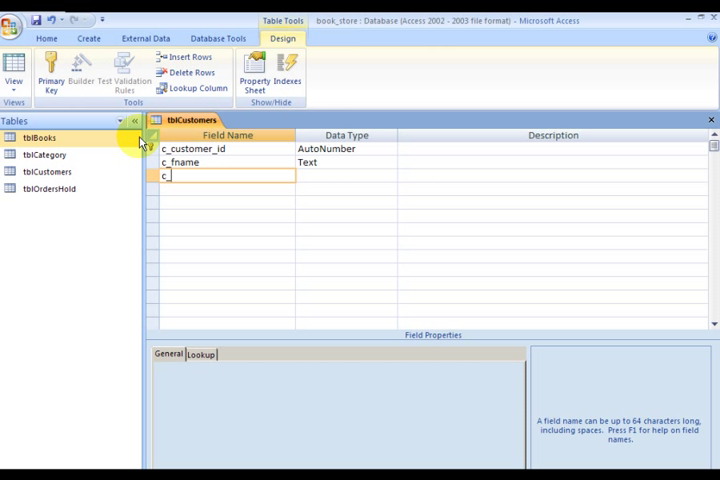
type("lname")
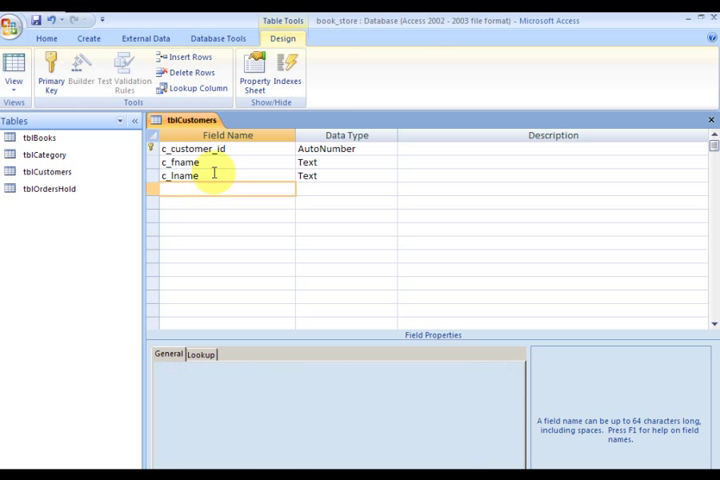
left_click(180, 176)
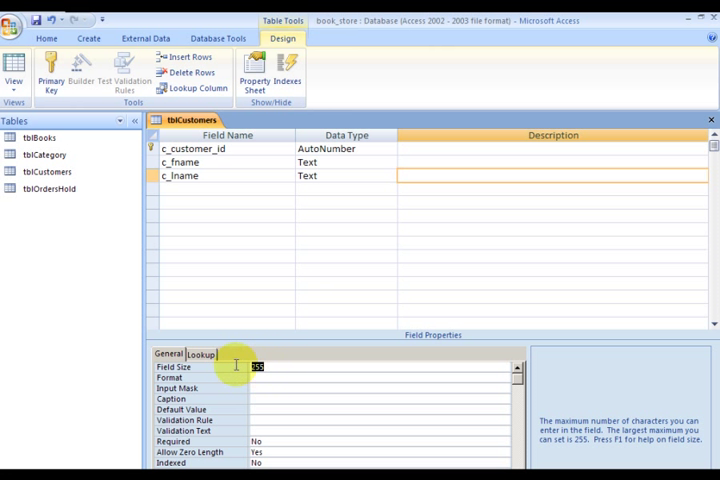
left_click(260, 366)
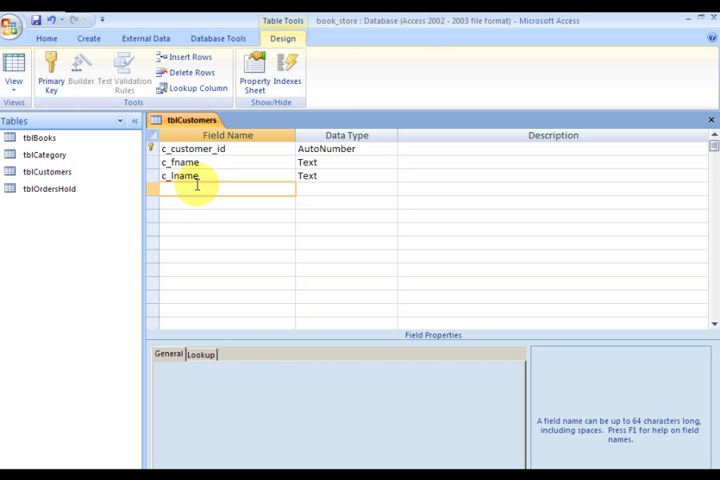
Add Text fields c_address, c_city, c_state and c_region
type("c_address")
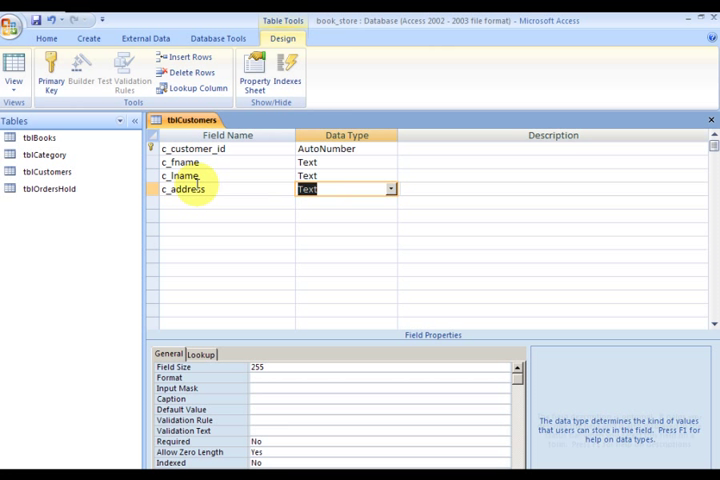
type("c_")
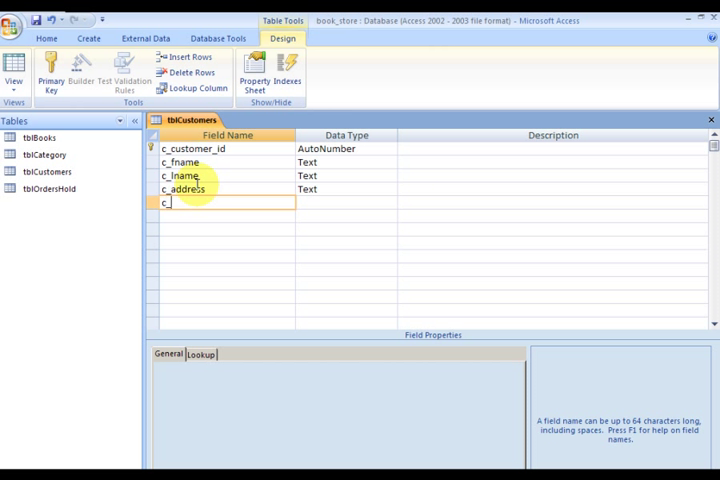
type("city")
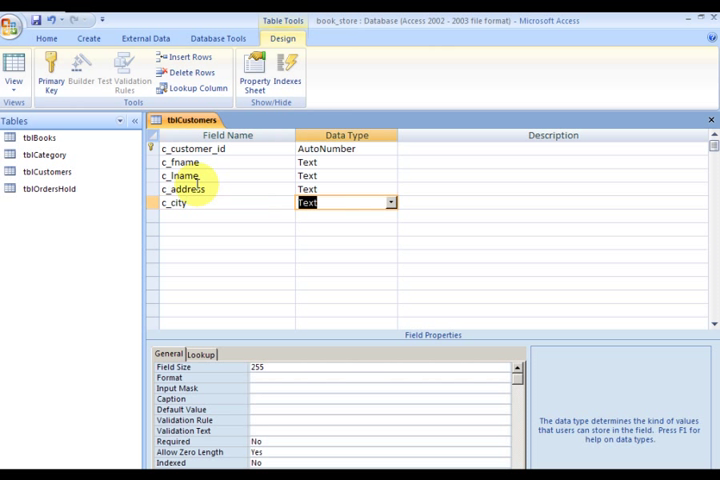
type("c_state")
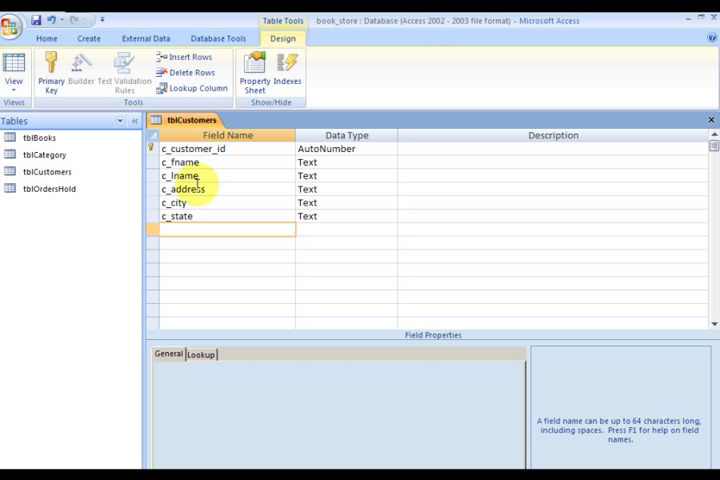
type("c_region")
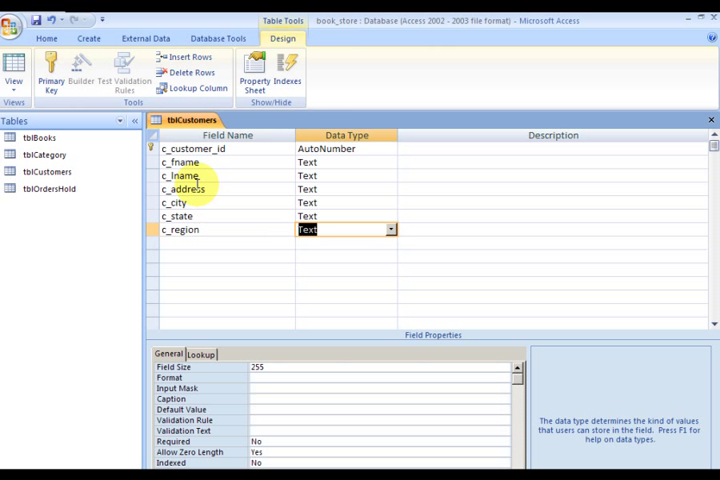
left_click(220, 242)
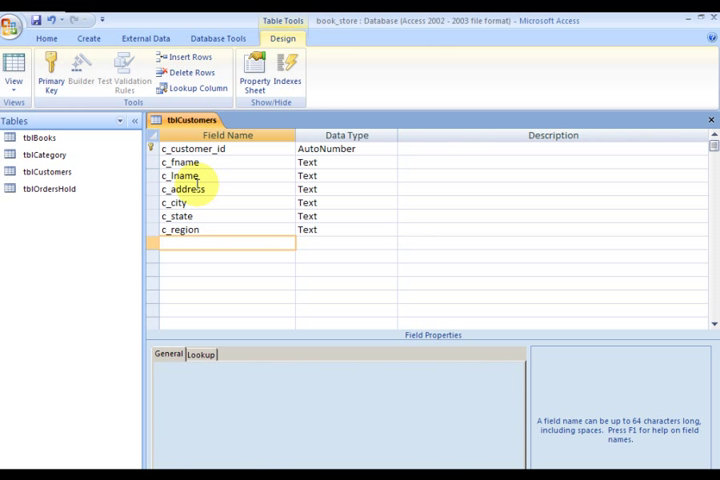
Add Text fields c_zip, c_country and c_email
type("c_zip")
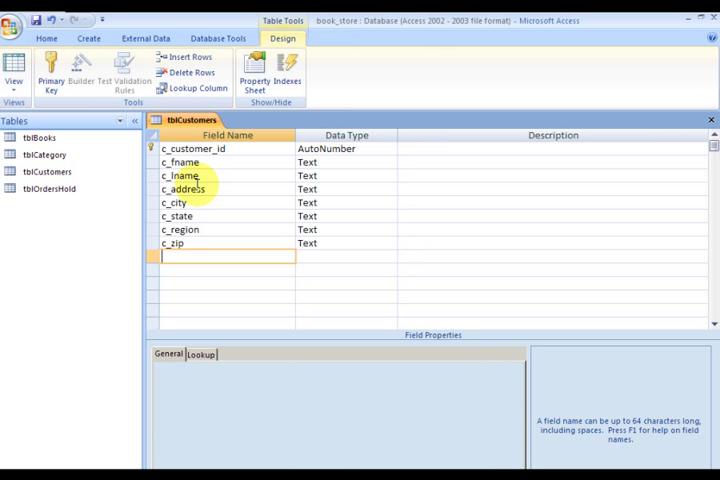
type("c_)")
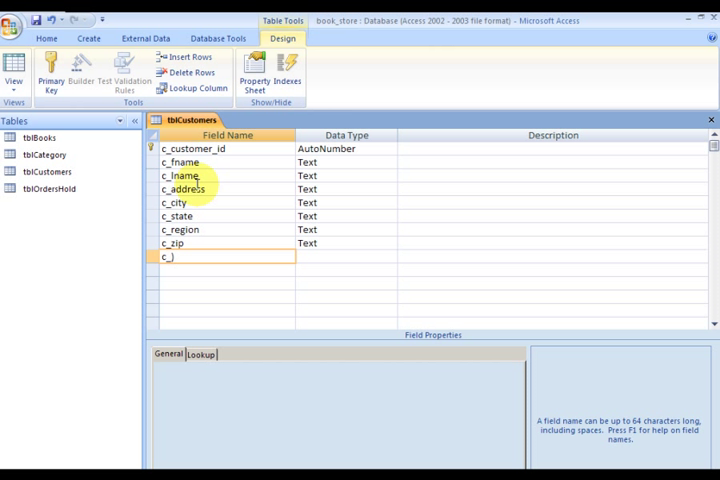
type("country")
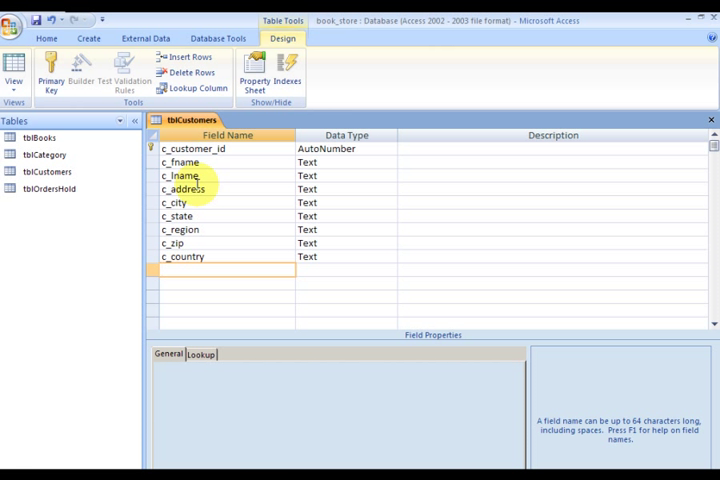
type("c_")
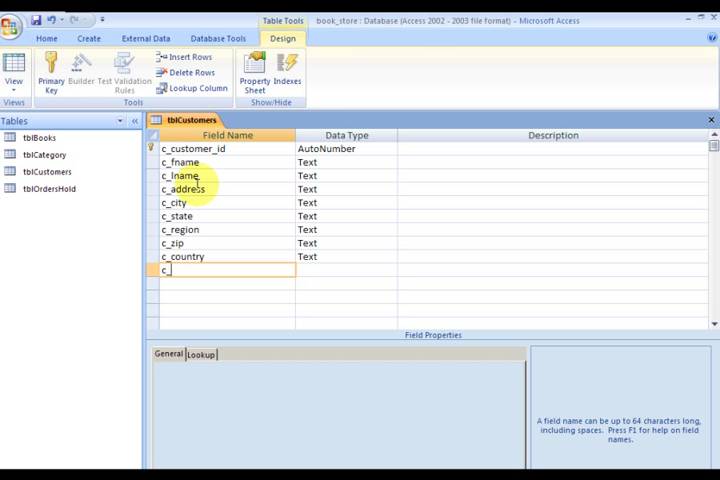
type("email")
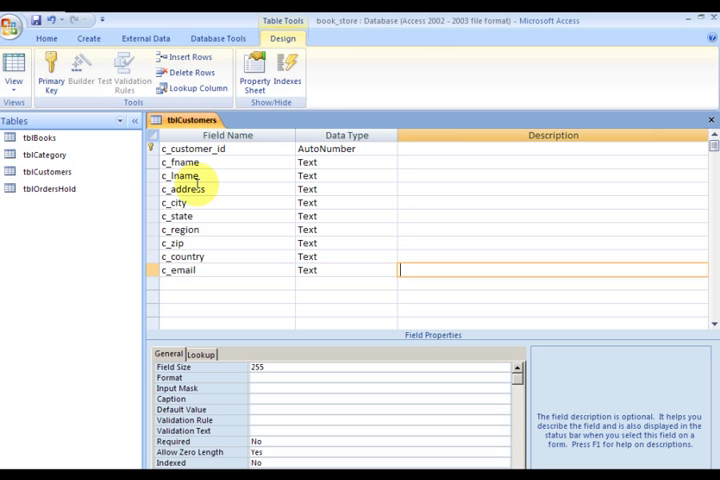
Add a Number field c_discount_rate in the row below c_email
left_click(224, 284)
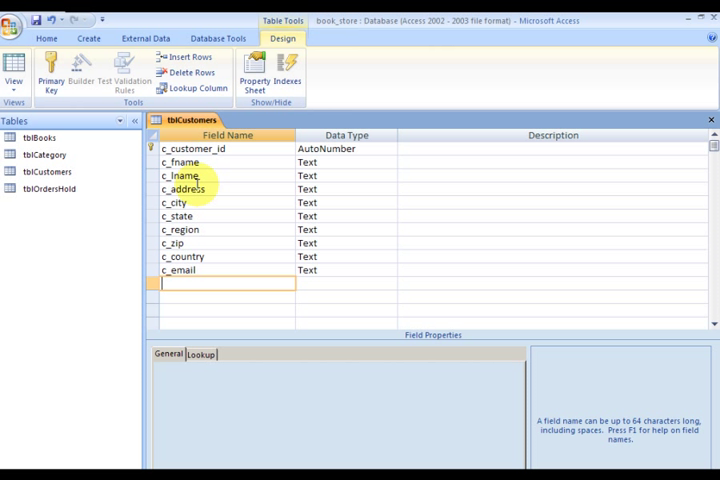
type("c_discount")
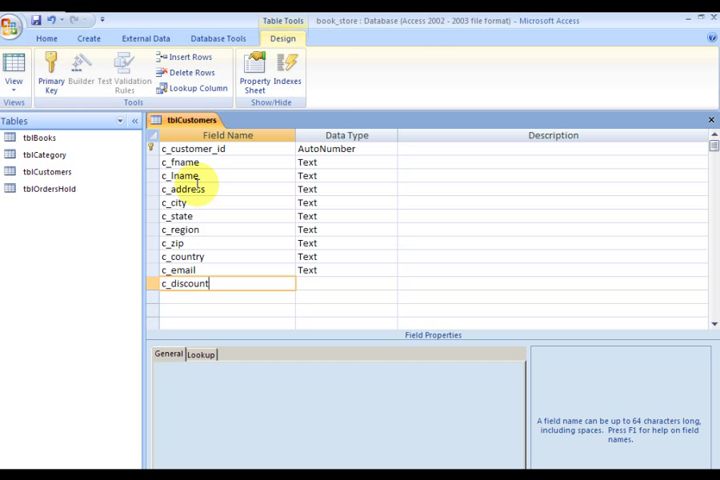
type("_rate")
left_click(346, 282)
type("Number")
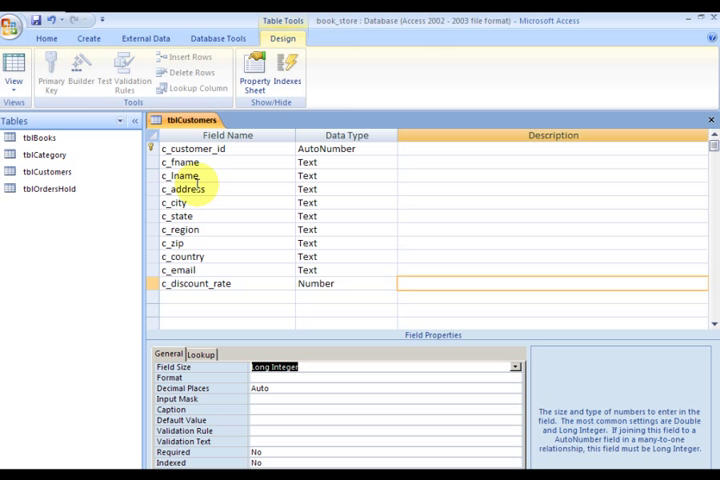
Add a Number field c_customer_since and close the tblCustomers design
left_click(280, 366)
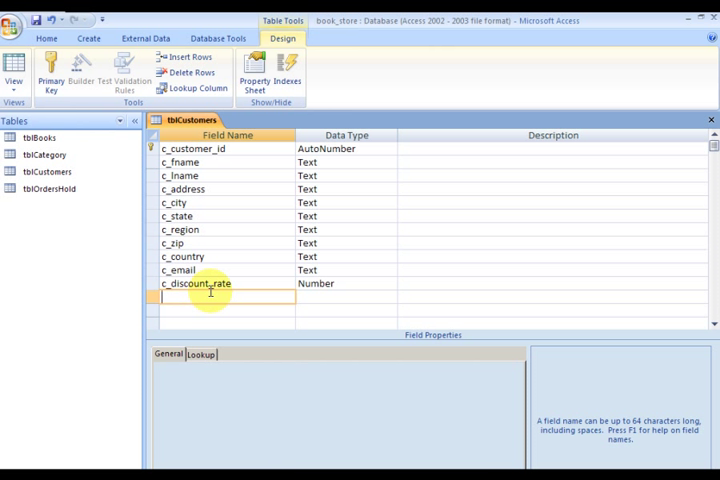
type("c_d")
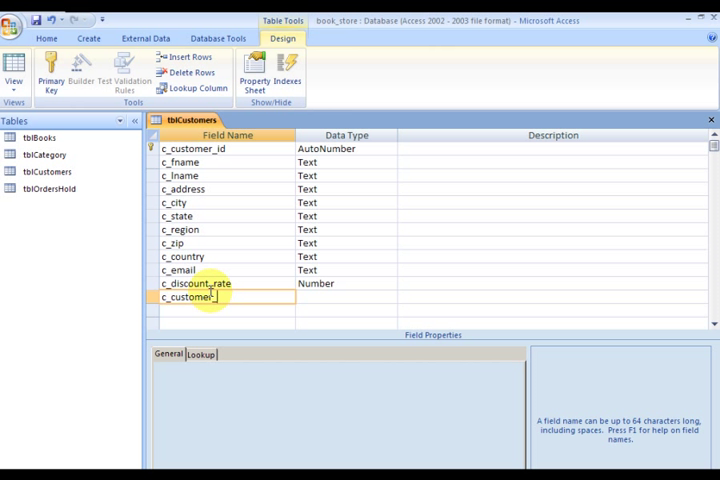
type("since")
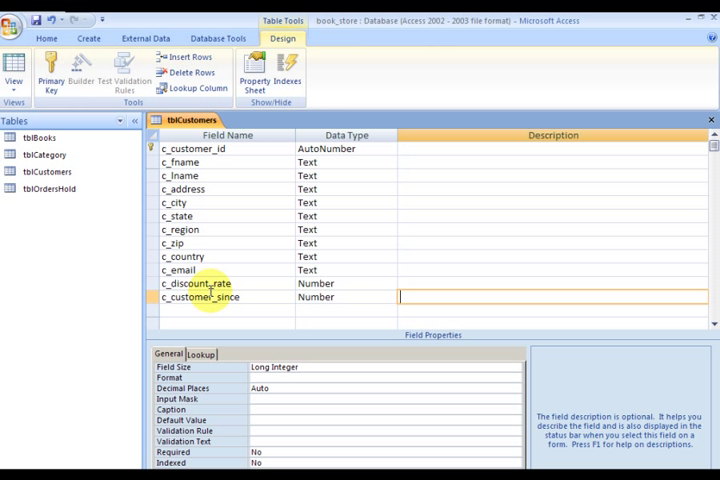
left_click(340, 296)
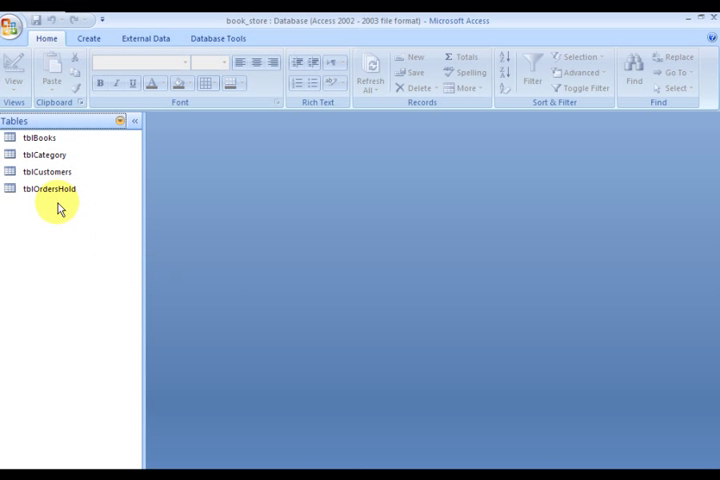
mouse_move(46, 172)
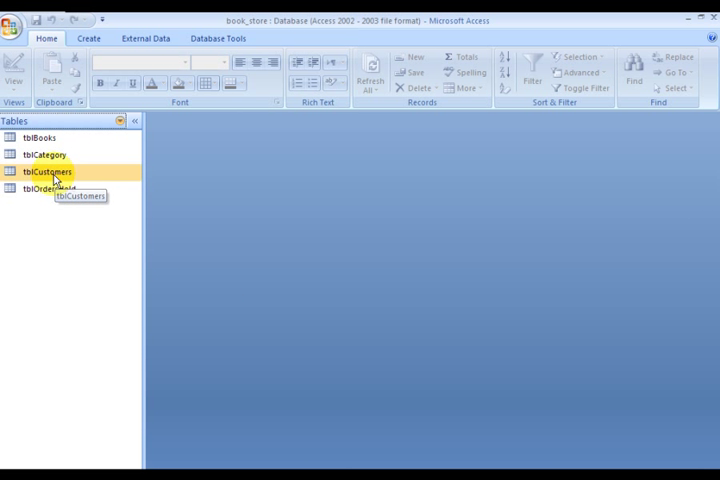
Reopen tblCustomers in Design View and add Date/Time field c_date_entered defaulting to Now()
right_click(48, 172)
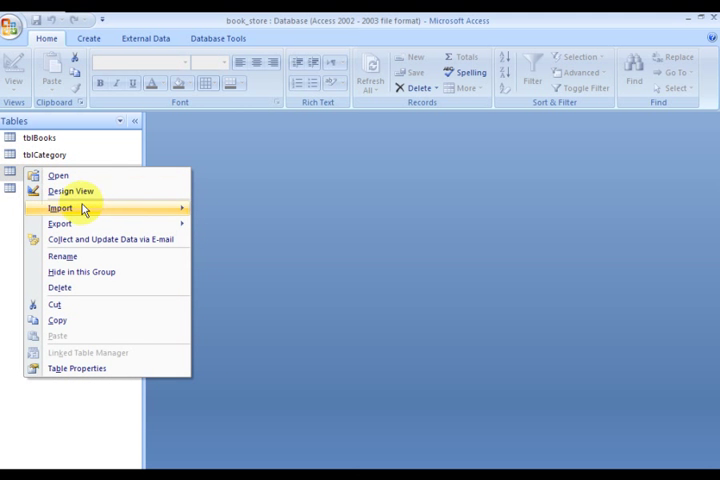
left_click(70, 190)
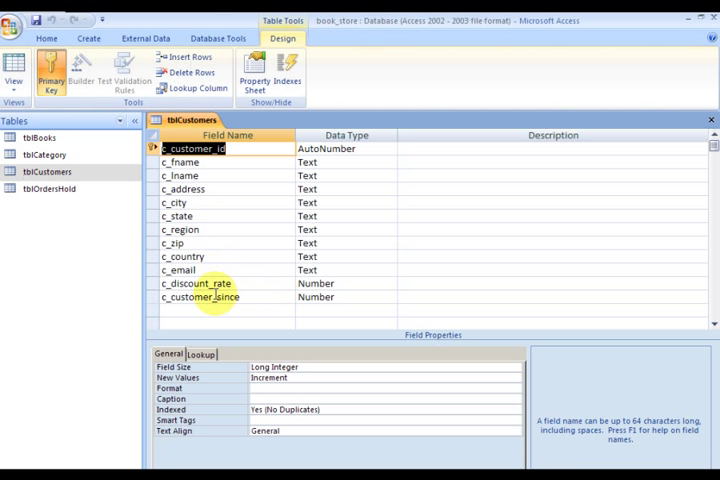
type("c")
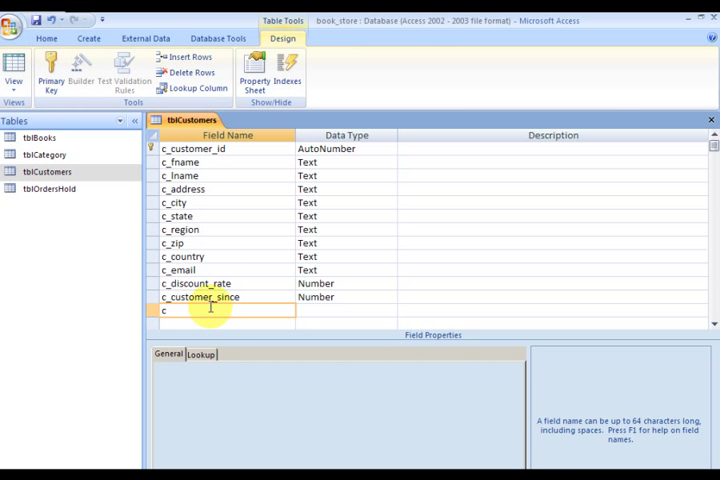
type("_date_entered")
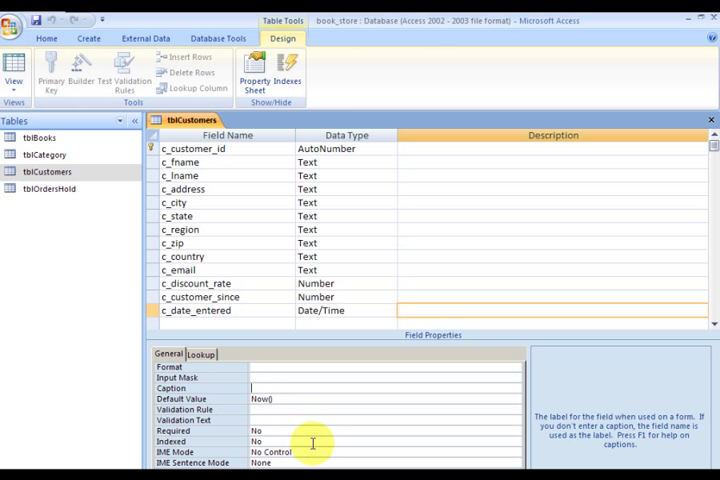
mouse_move(228, 284)
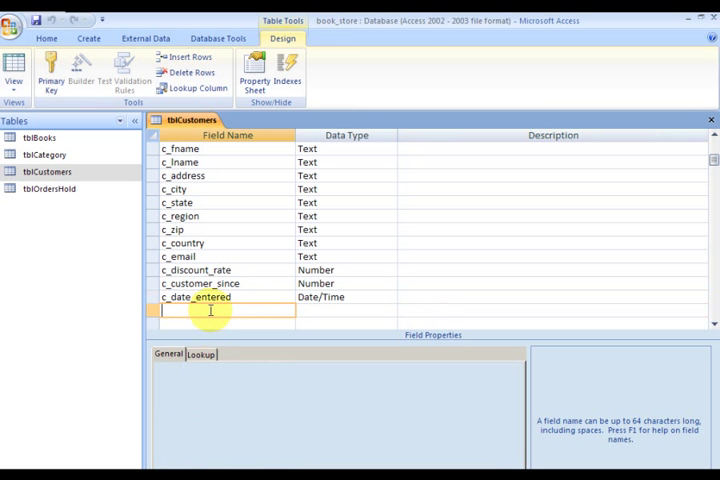
Add Text field c_username with Default Value =Environ("username"), which Access rejects as unknown
left_click(196, 296)
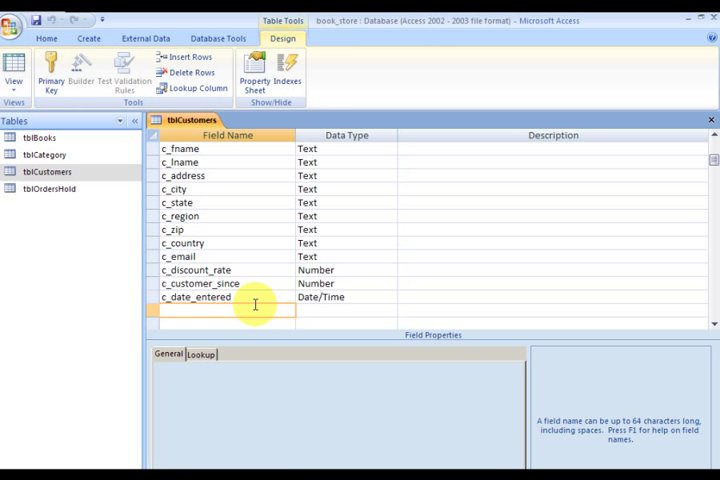
type("c")
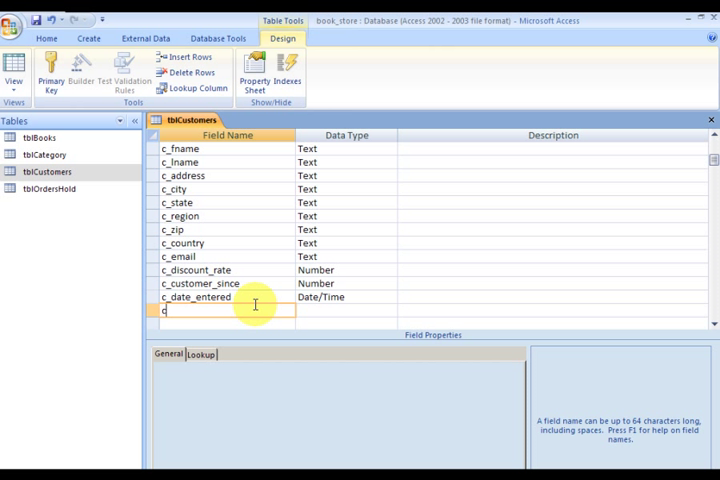
type(")")
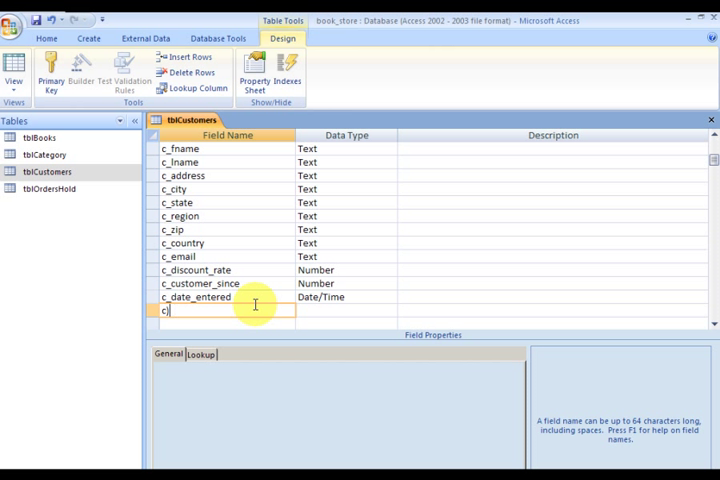
type("_user")
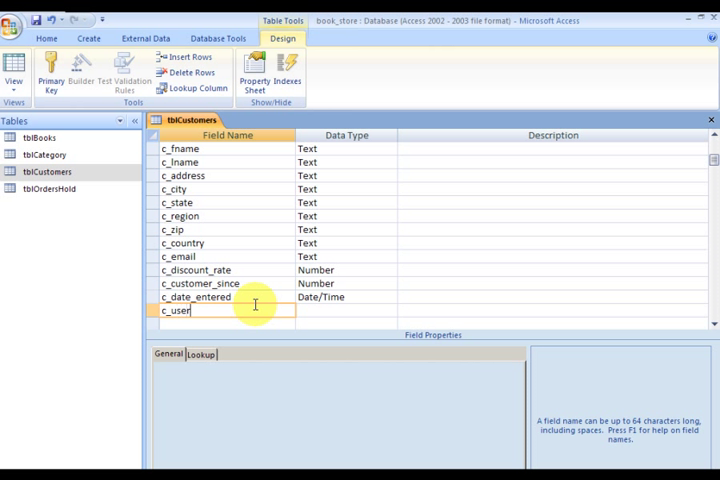
type("nae")
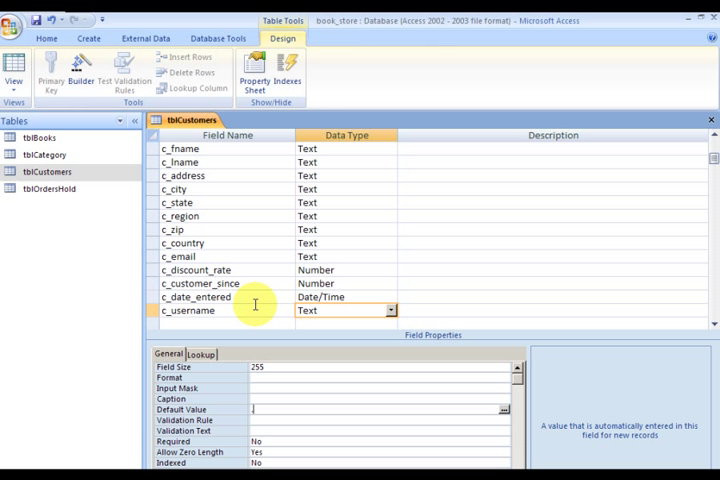
type("get")
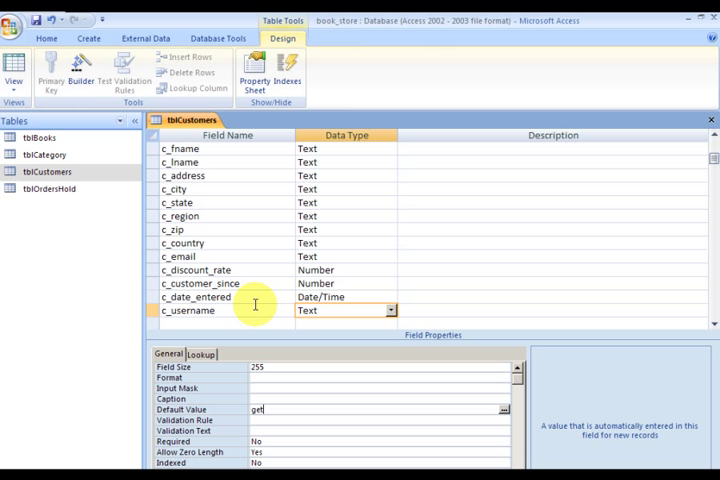
type("username\"")
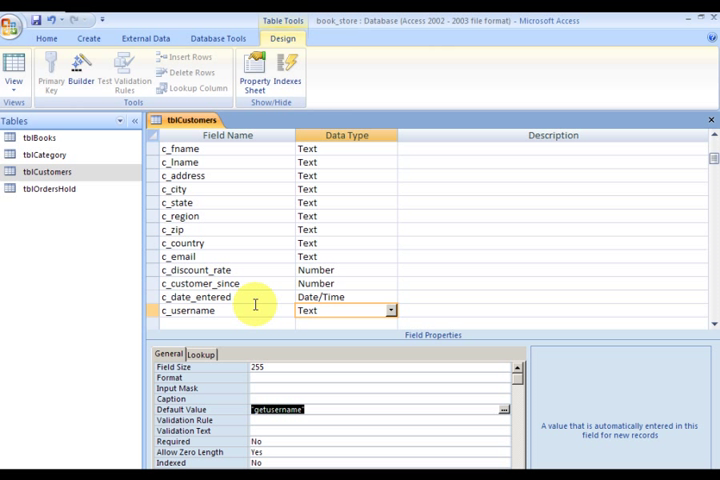
type("env")
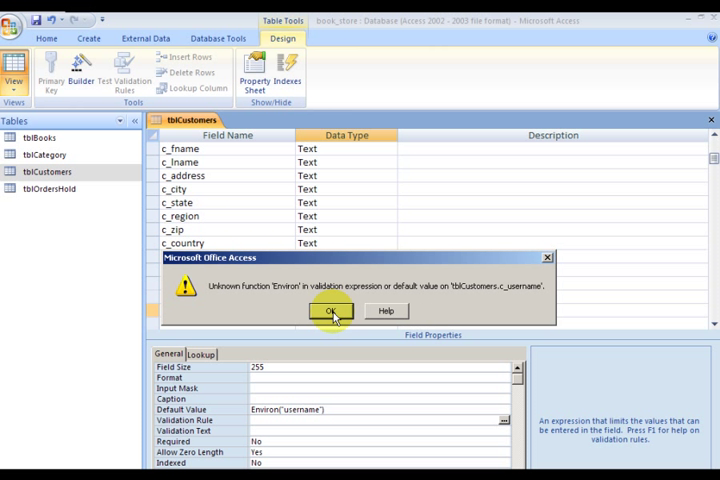
Dismiss both error messages, delete the c_username row and close the tblCustomers design
left_click(332, 312)
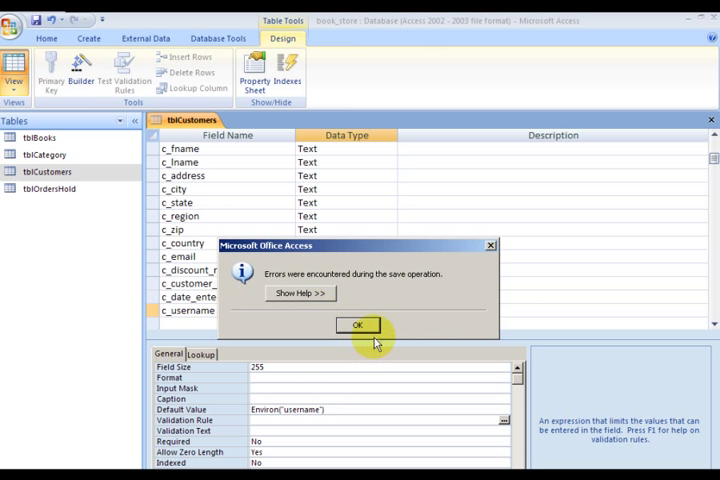
left_click(356, 324)
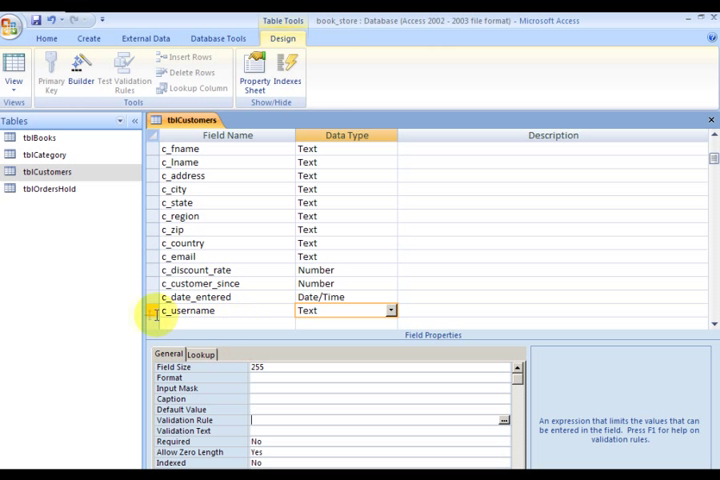
left_click(160, 310)
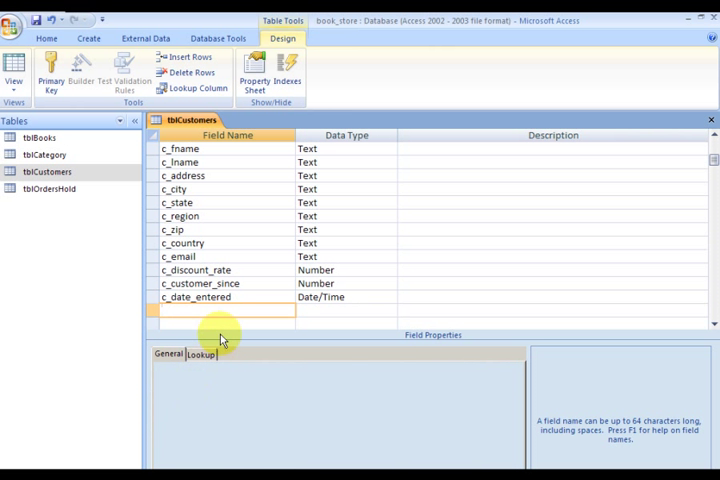
left_click(200, 296)
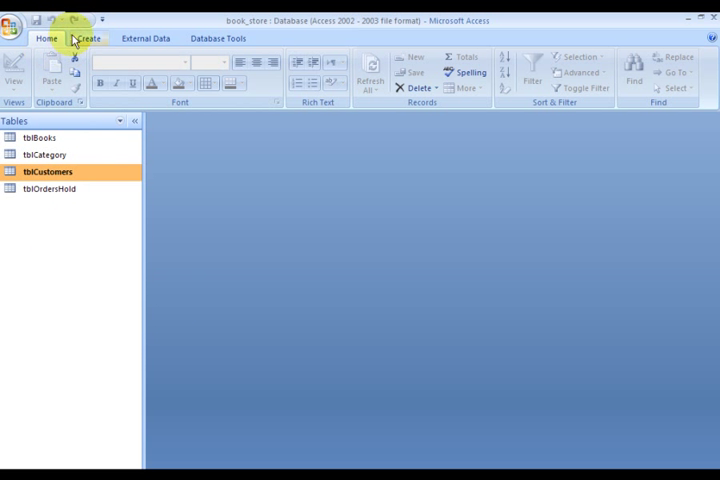
Create a new blank table and save it as tblPublishers when switching to Design View
left_click(88, 38)
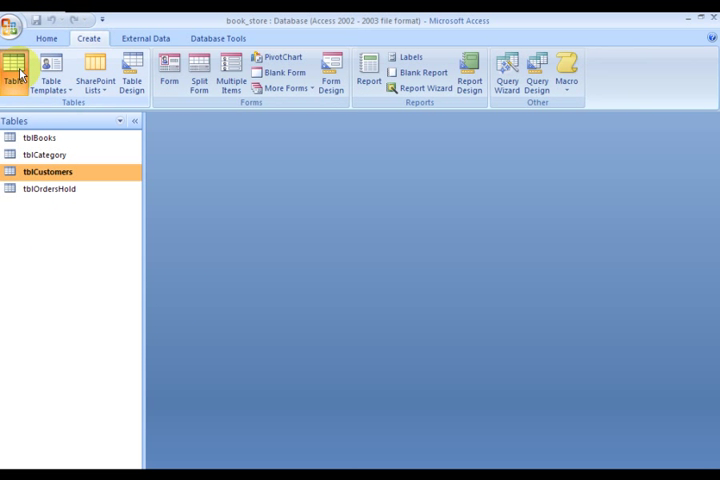
left_click(14, 70)
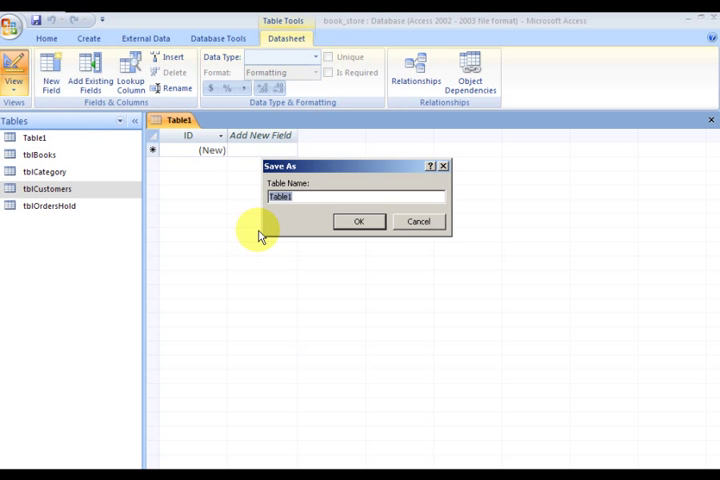
type("tblPub")
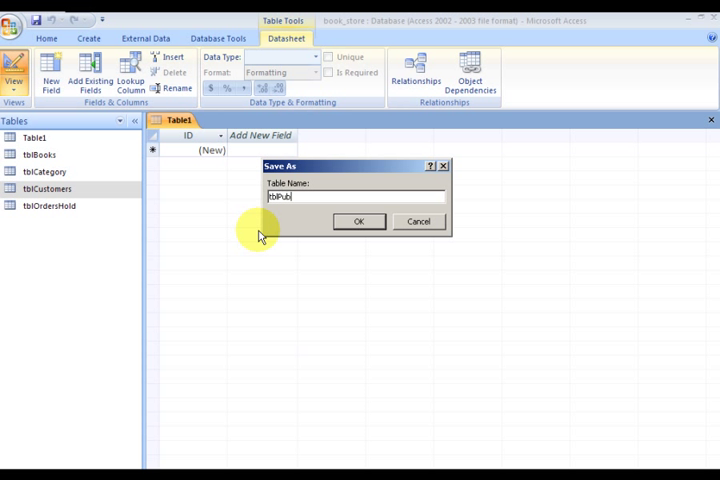
type("sher")
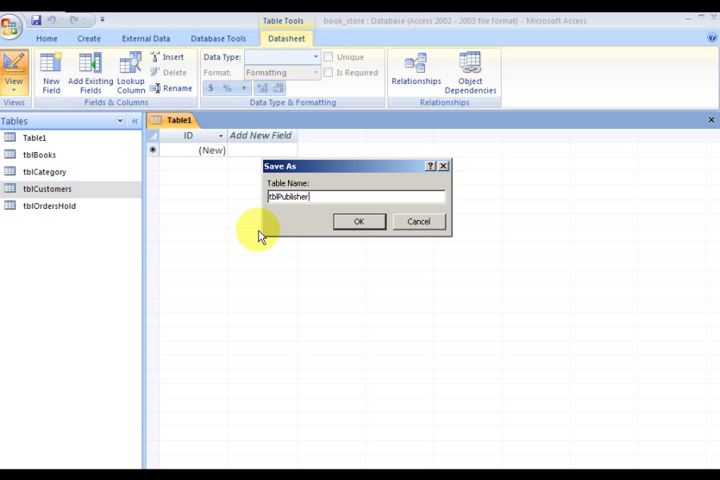
left_click(360, 220)
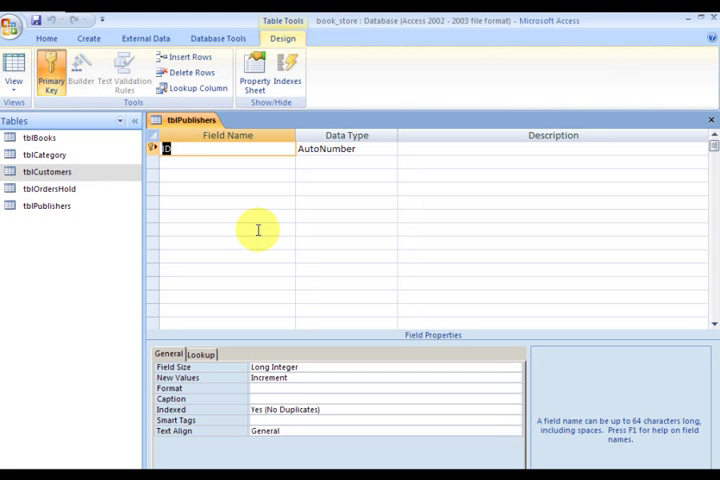
Rename ID to AutoNumber key p_publisher_id and add Text field p_publisher_code
type("P")
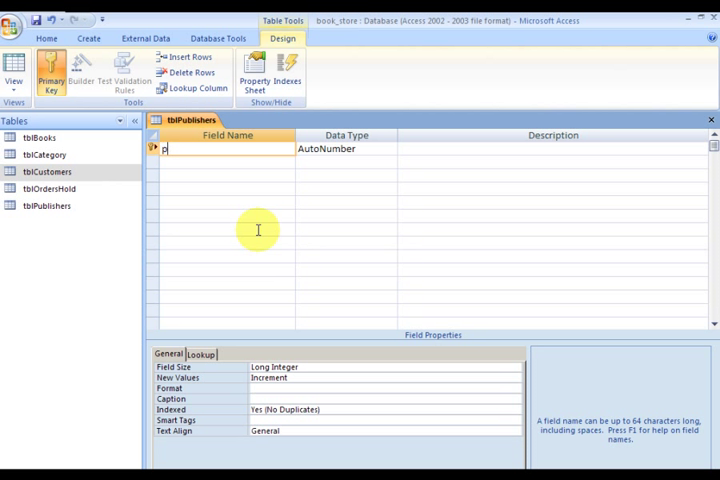
type("_")
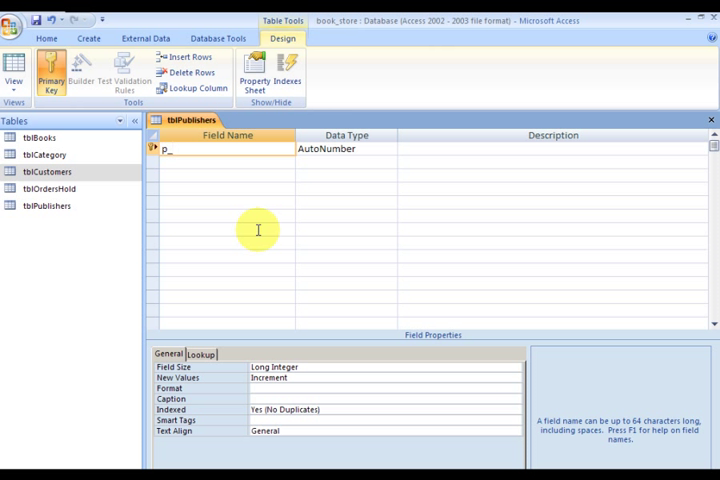
type("publisher_id")
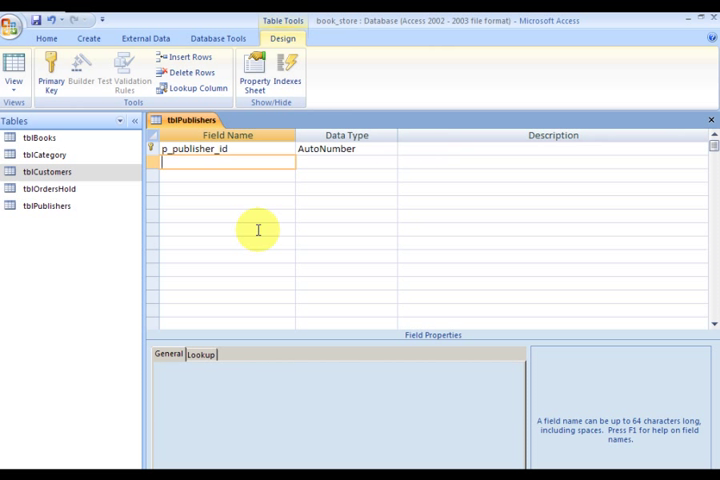
type("P")
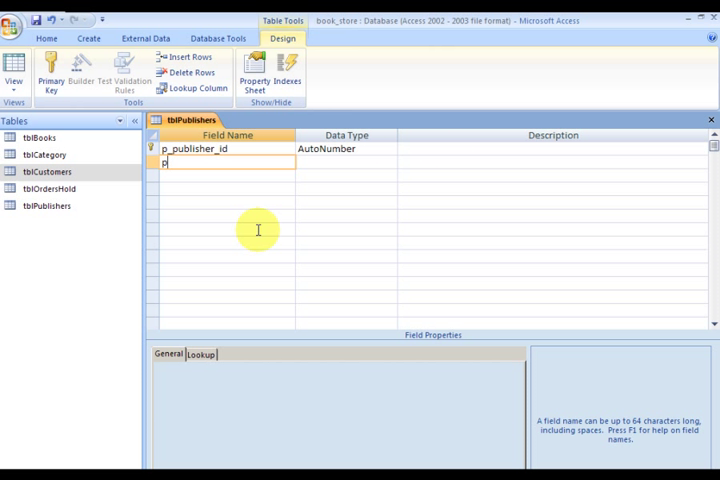
type("_publ")
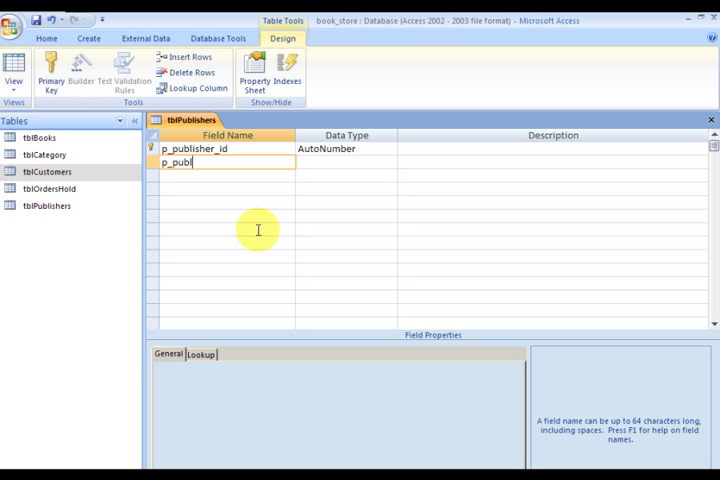
type("sher")
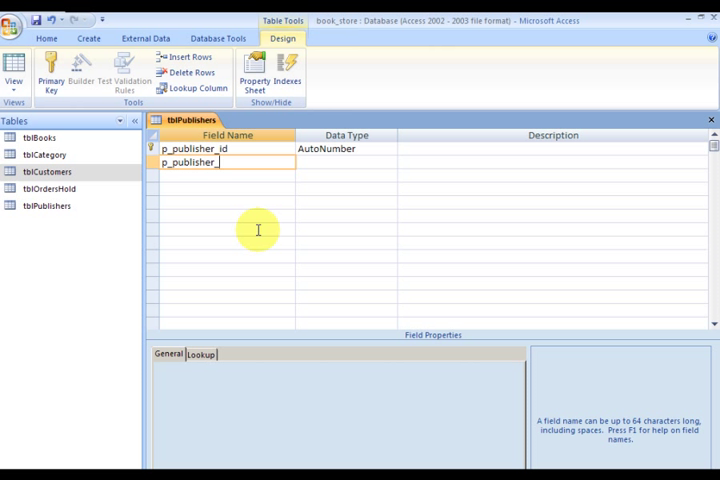
type("_code")
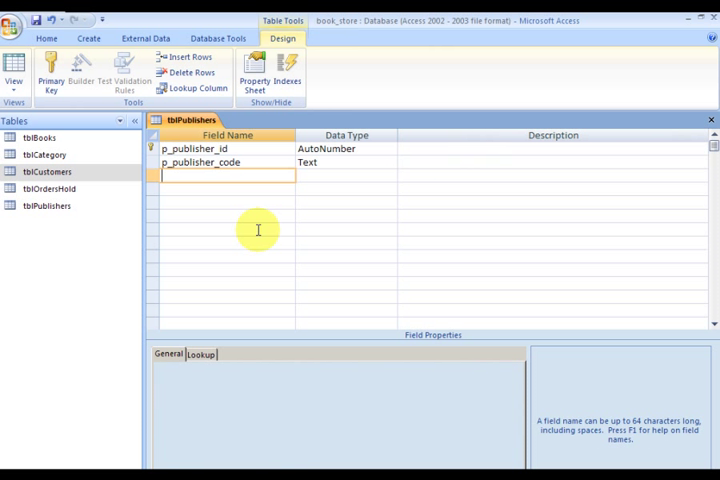
Add Text field p_name and Date/Time field p_date_entered
type("p_name")
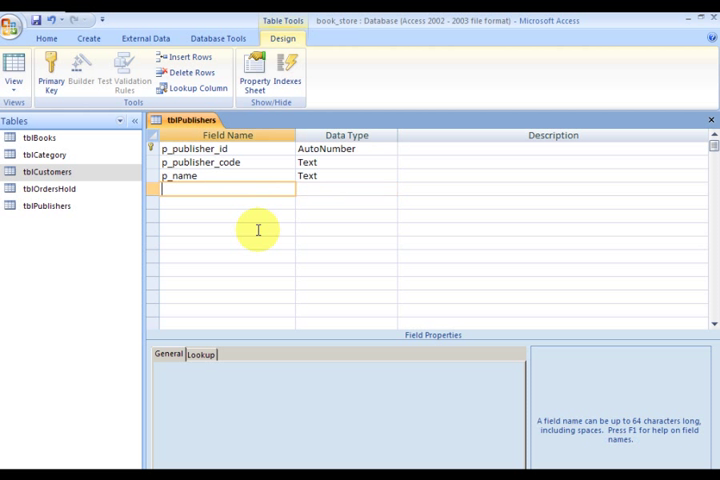
type("p_date")
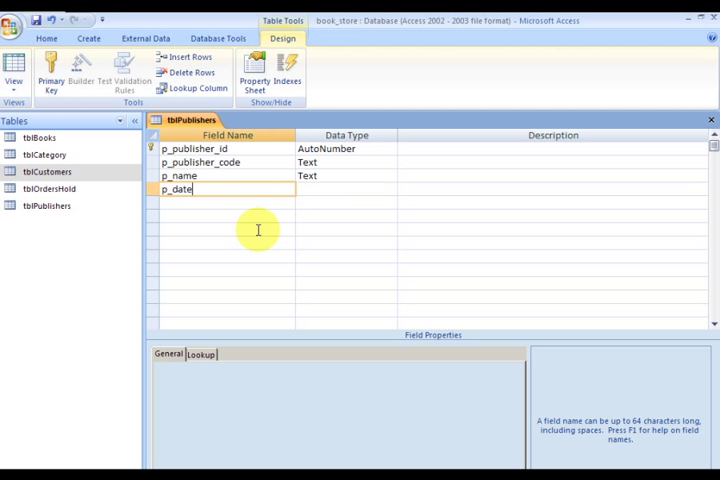
type("_entered")
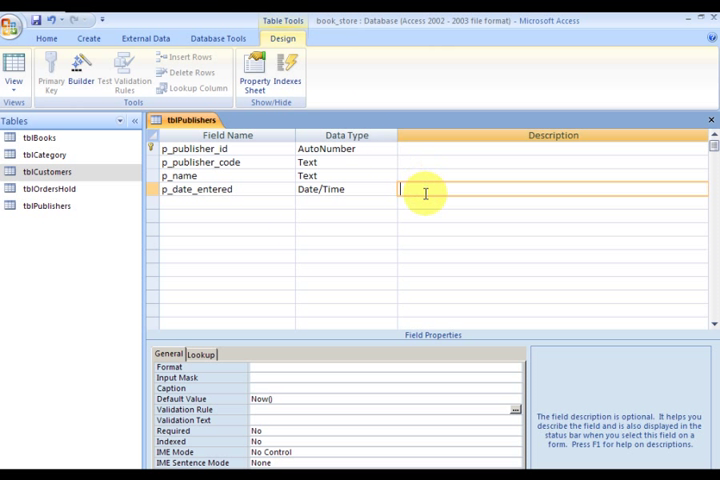
mouse_move(402, 188)
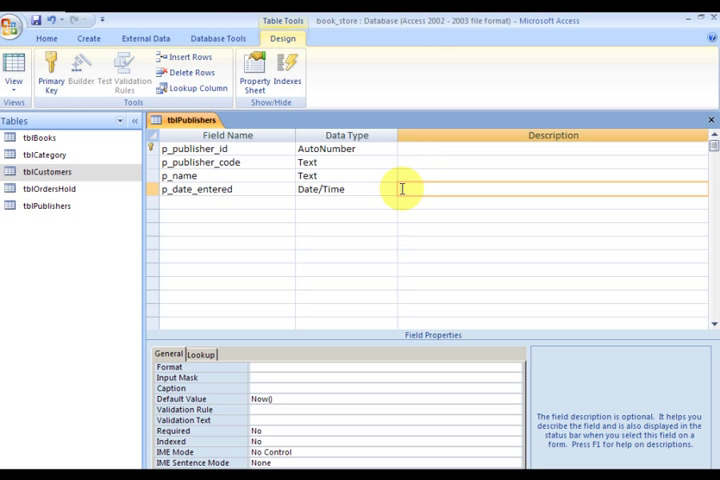
Confirm p_date_entered defaults to Now(), then close tblPublishers saving changes
left_click(380, 408)
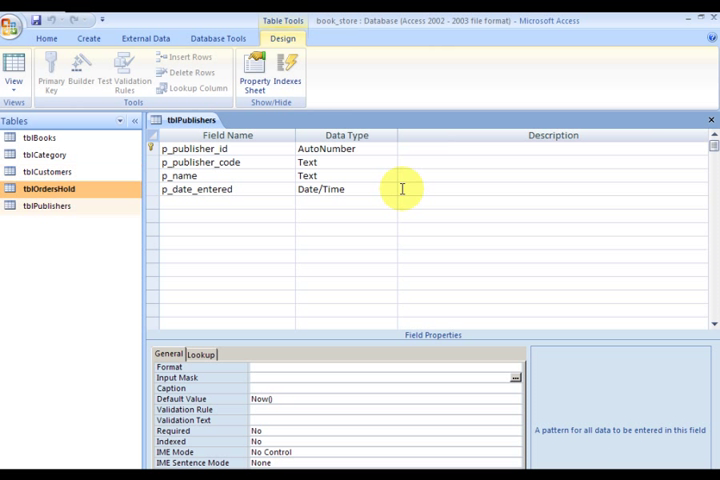
left_click(44, 172)
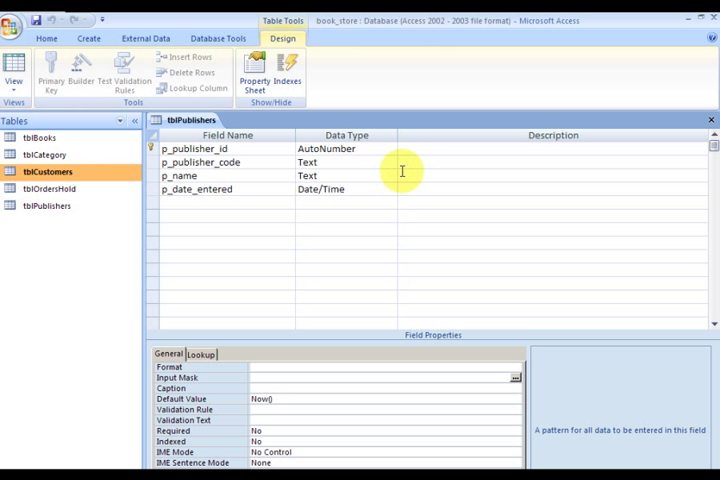
mouse_move(468, 200)
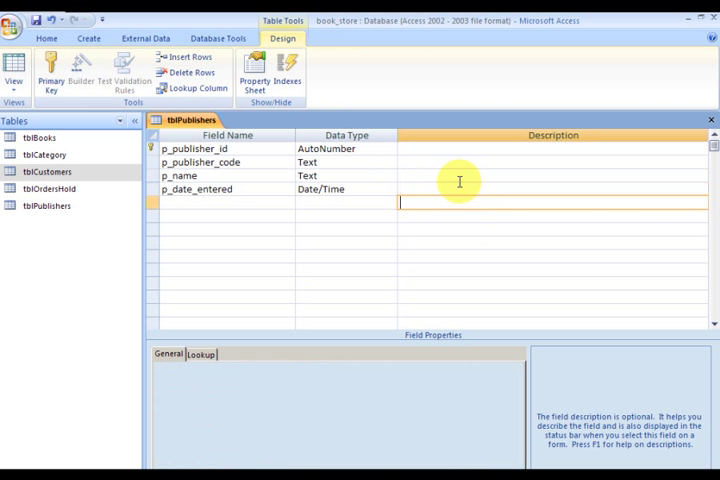
left_click(196, 188)
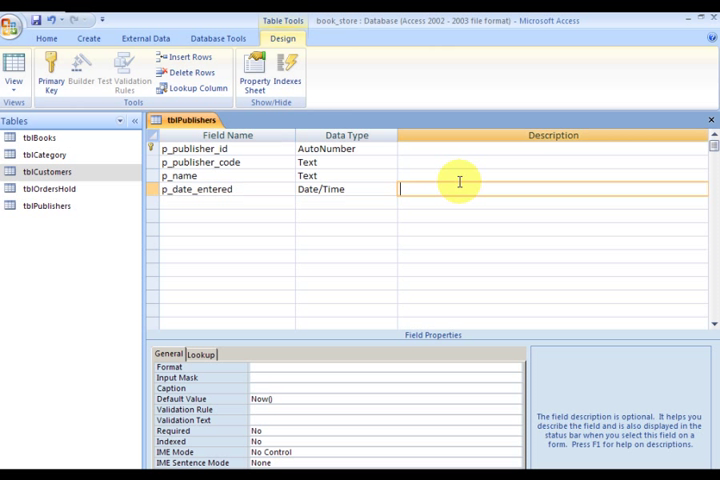
left_click(344, 202)
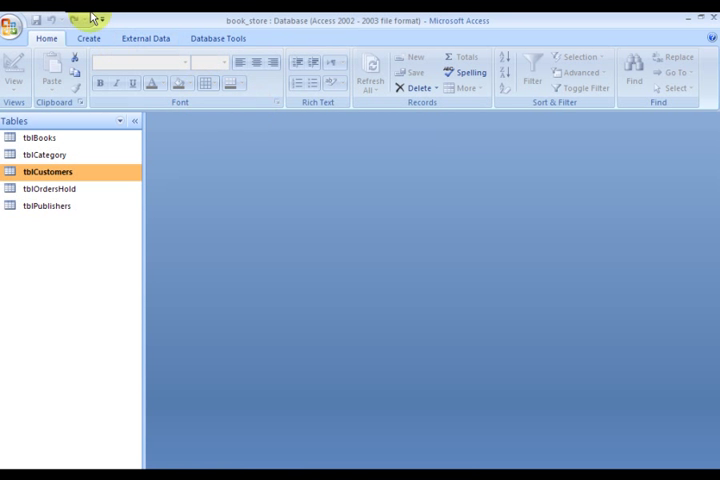
Create another blank table and save it as tblOrders when switching to Design View
left_click(88, 38)
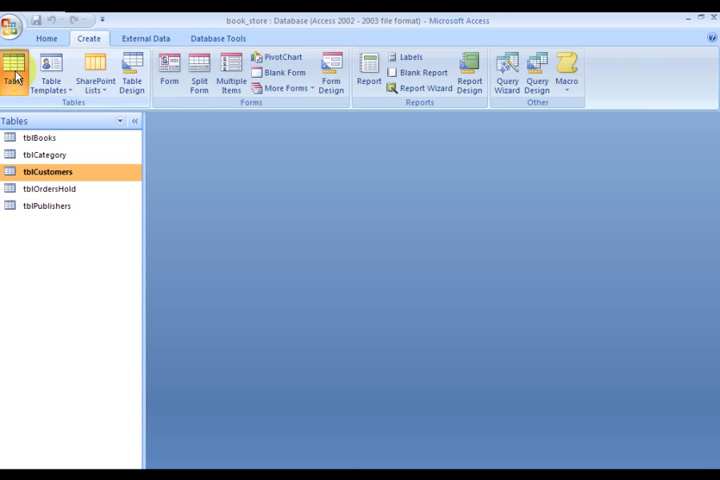
left_click(14, 70)
type("t")
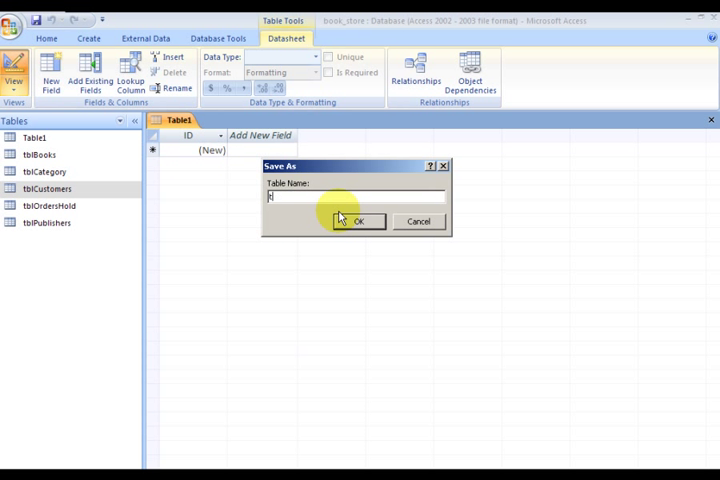
type("bl")
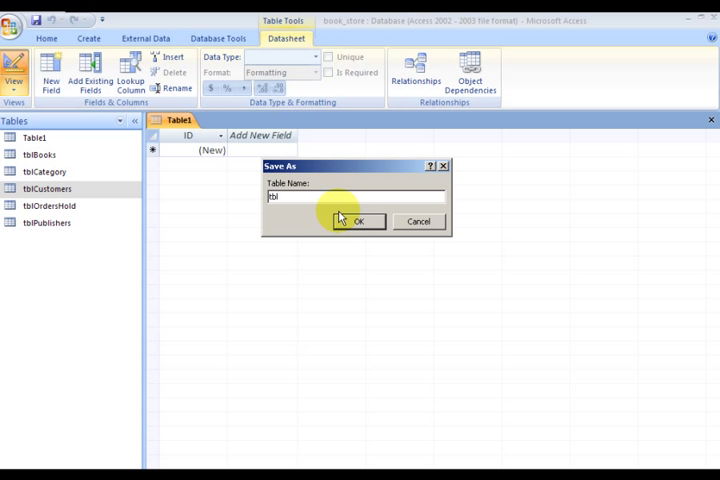
type("P")
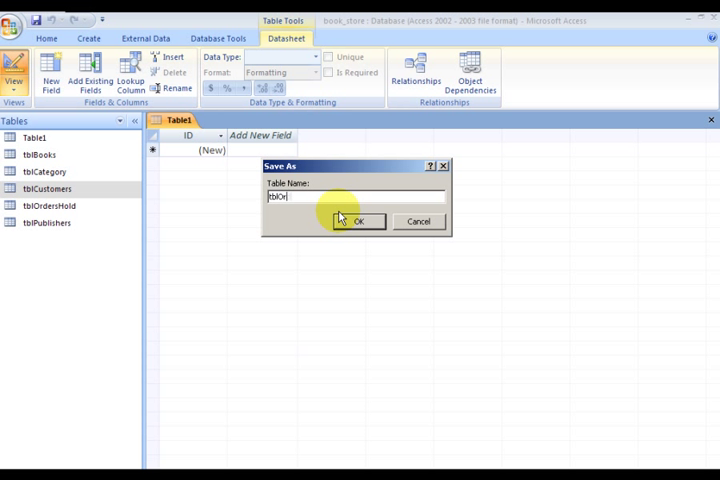
left_click(358, 220)
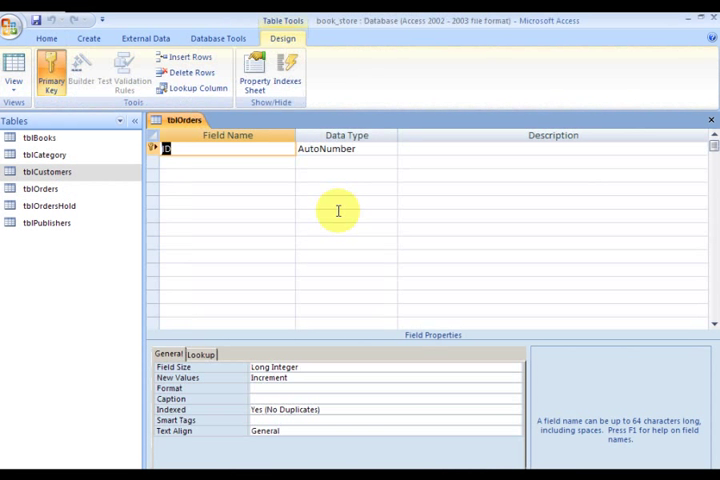
Name the key field o_order_id and add Number field o_customer_id, correcting its spelling
type("o")
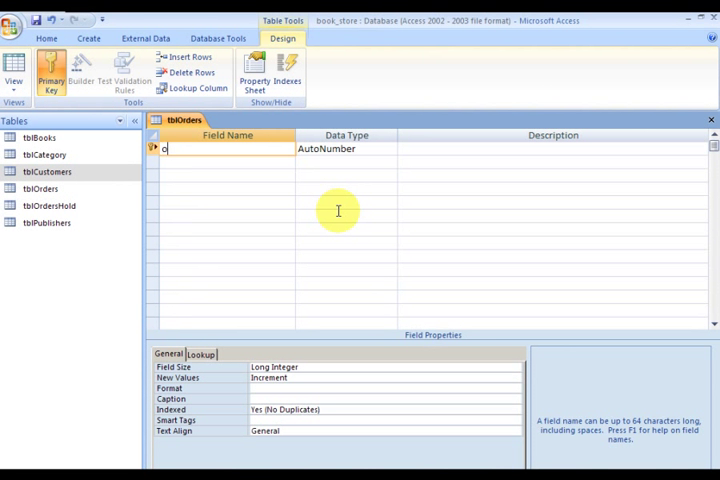
type("_")
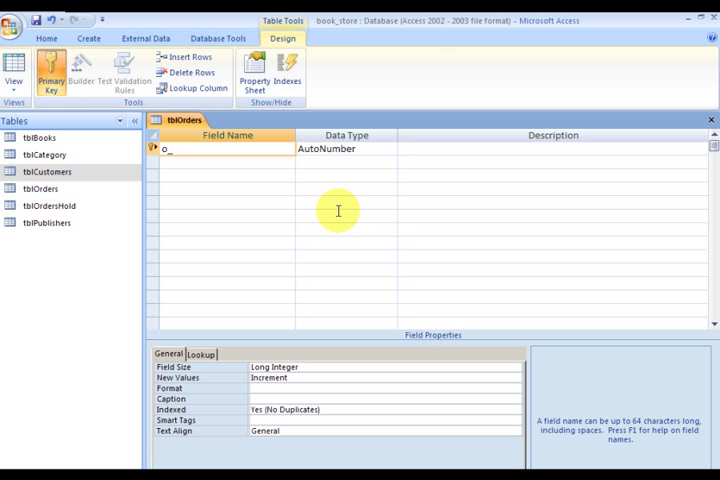
type("id")
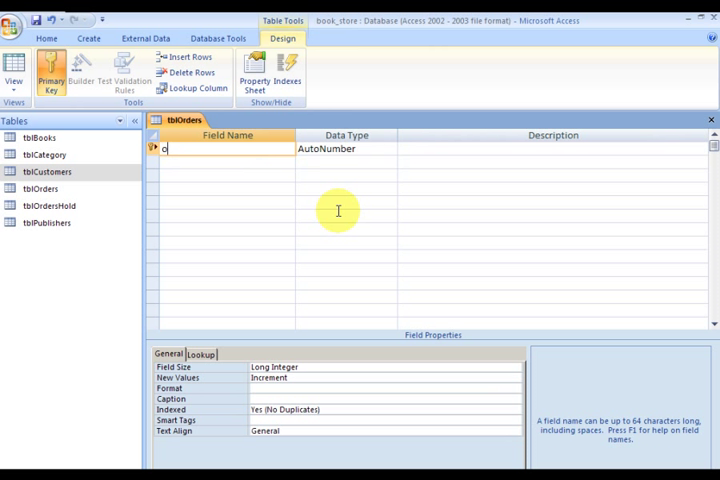
type("_ord")
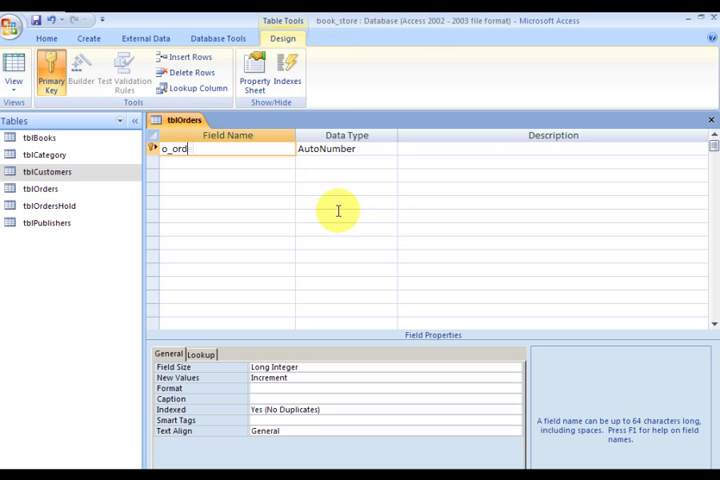
type("er_id")
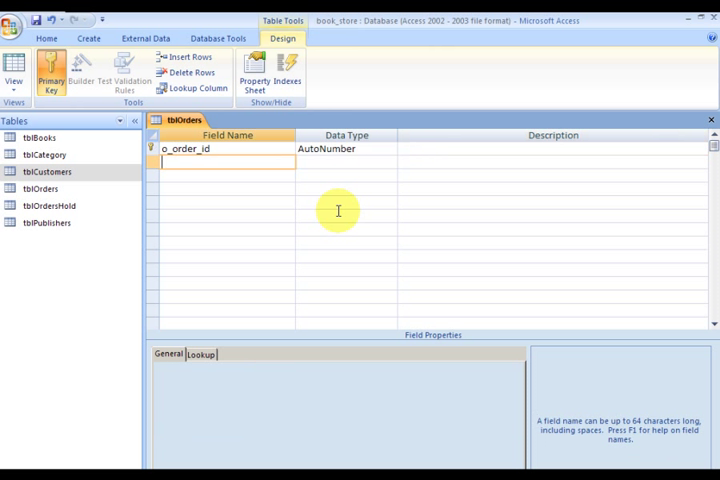
type("o_")
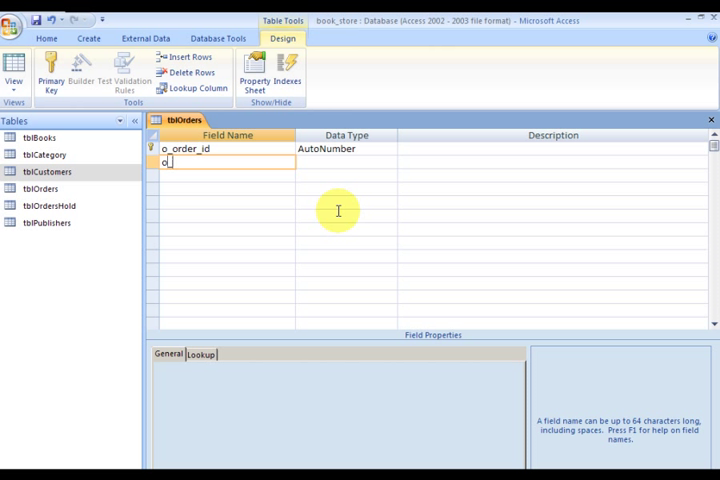
type("c_")
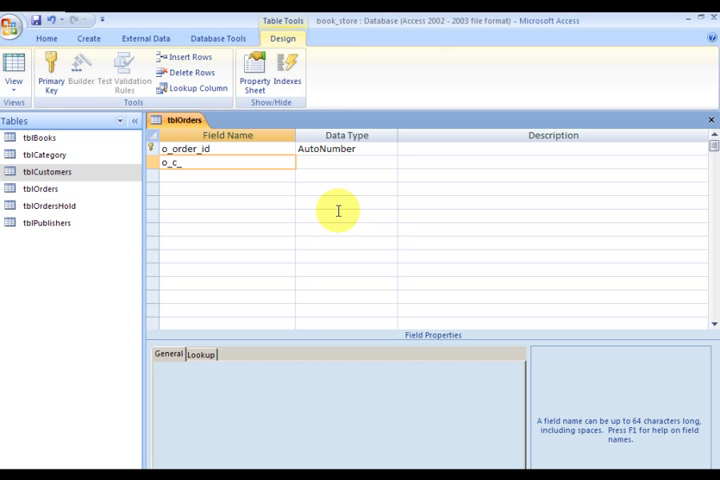
type("cus")
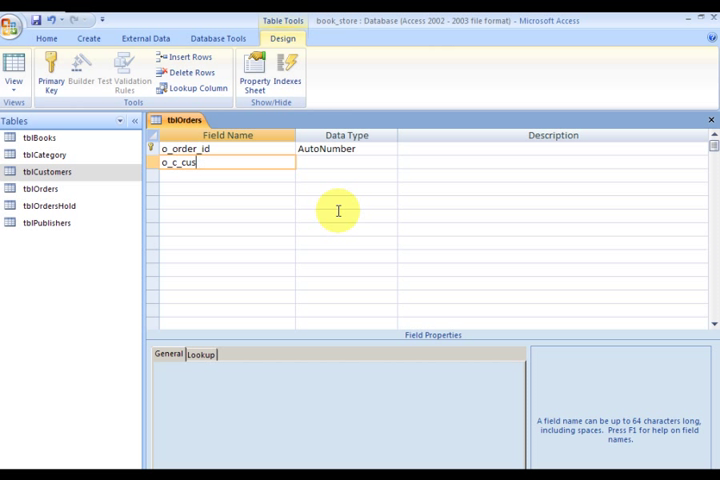
type("tomer")
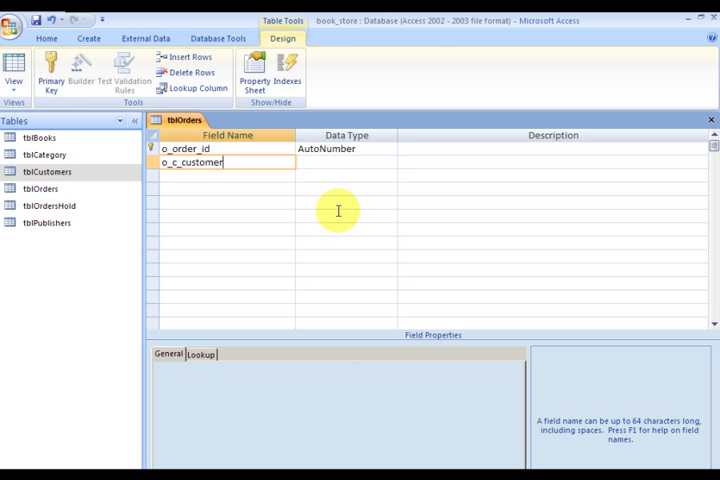
type("_id")
left_click(346, 162)
type("Number")
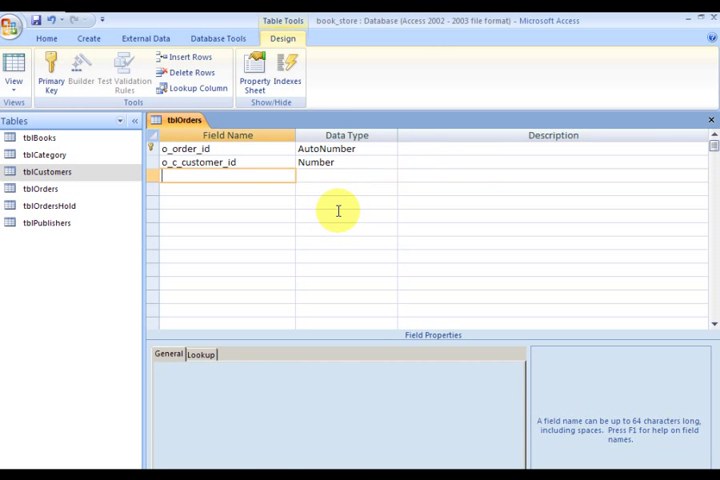
left_click(210, 162)
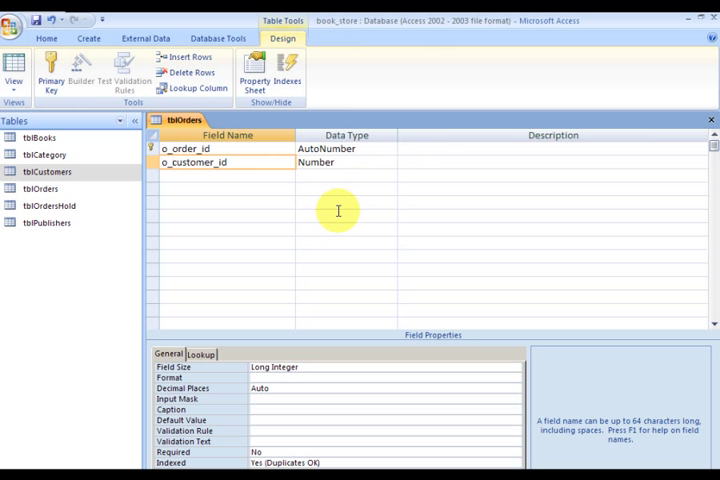
Add Number field o_book_id and Yes/No field o_order_filled
left_click(224, 176)
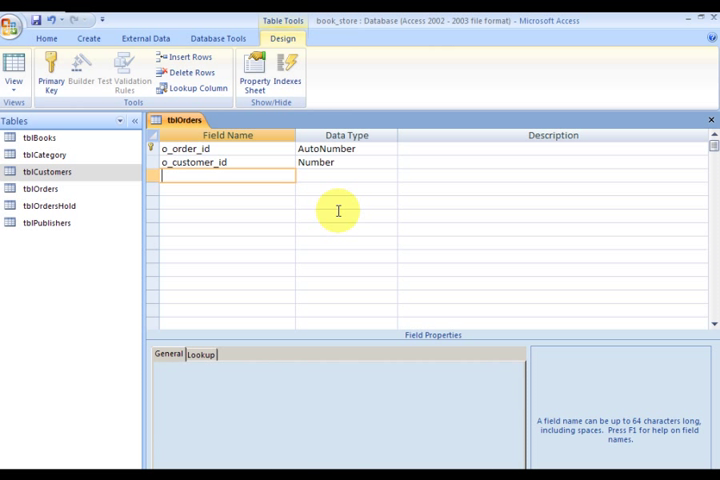
type("o")
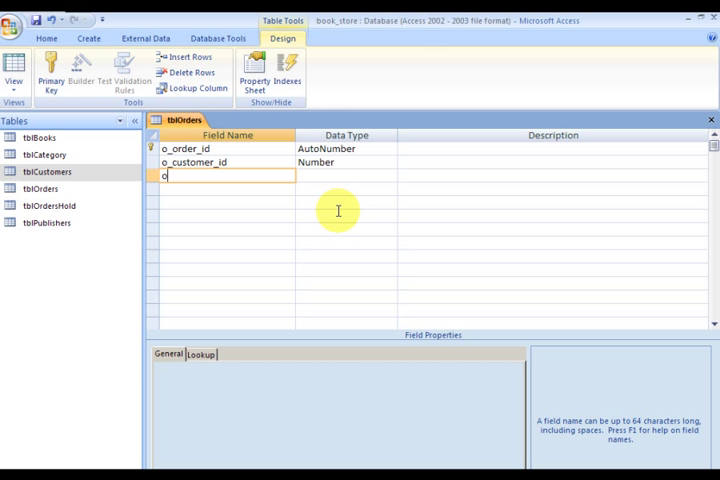
type("book_id")
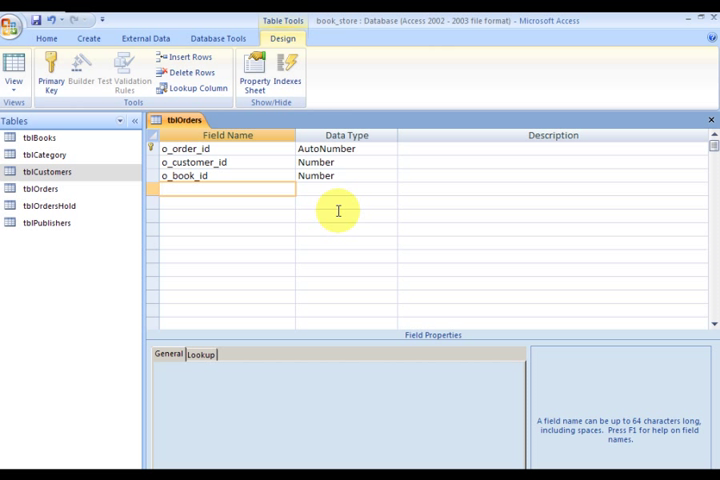
type("o_or")
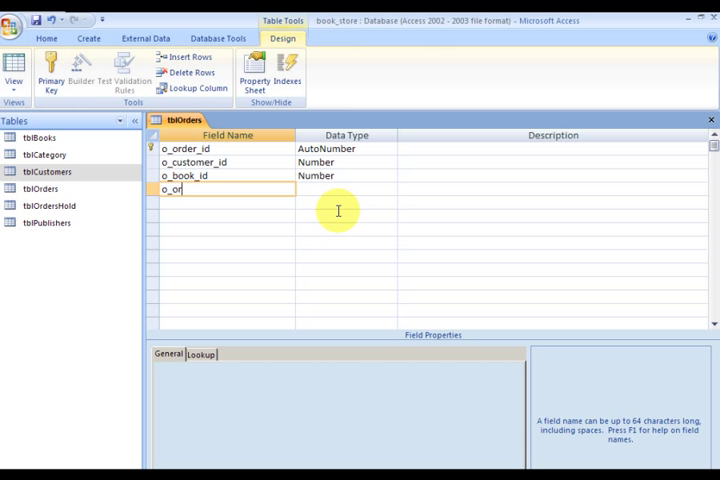
type("der_")
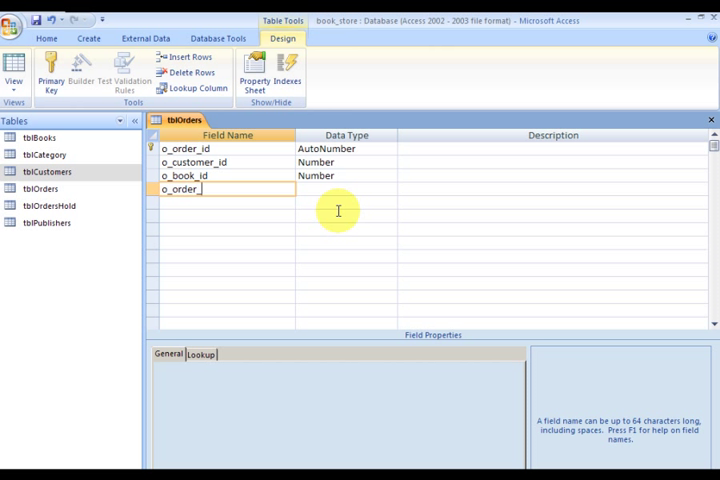
type("filled")
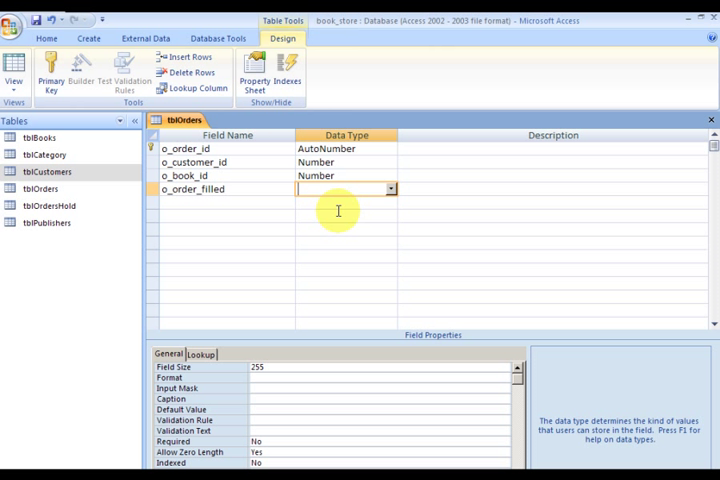
left_click(390, 188)
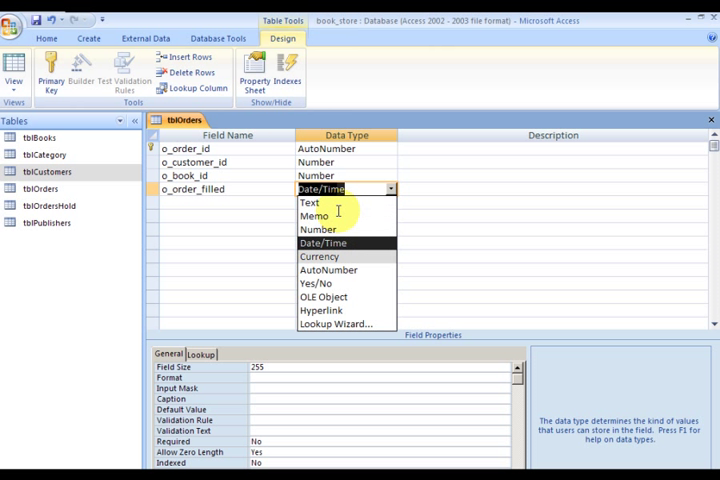
left_click(318, 284)
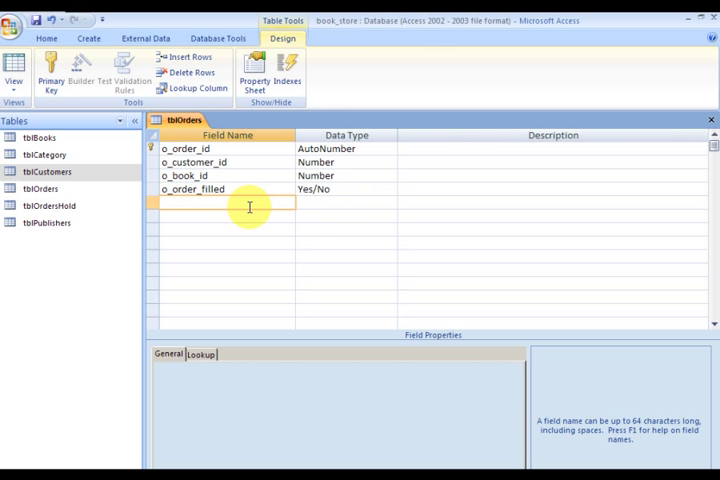
Add Date/Time field o_date_entered with Default Value Now()
type("o_date_entered")
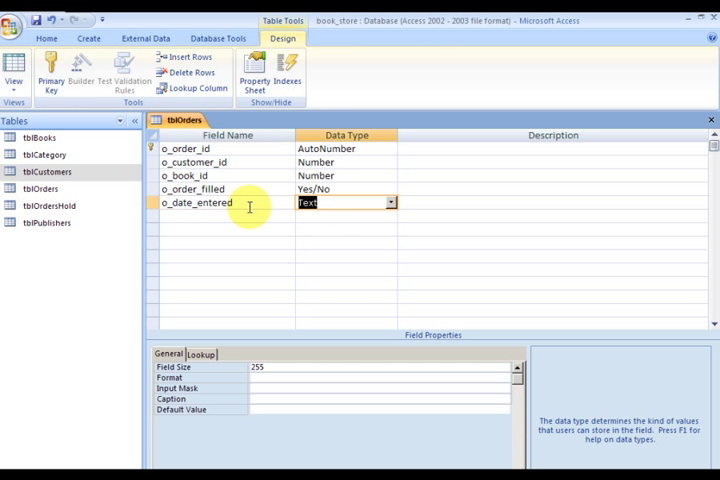
left_click(320, 202)
type("Date/Tim")
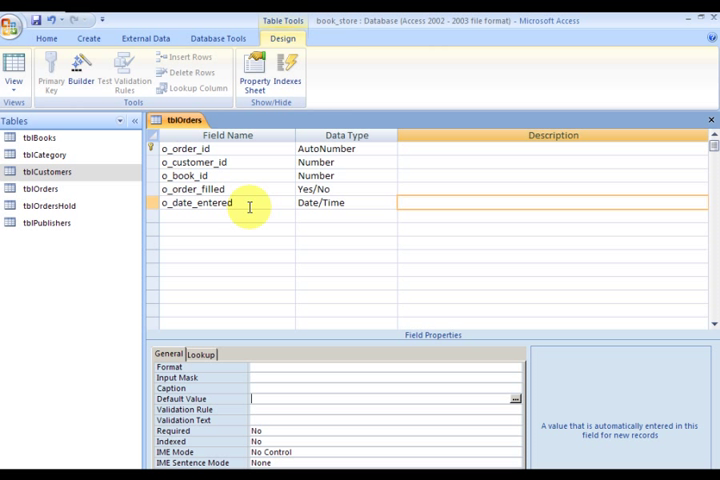
type("now")
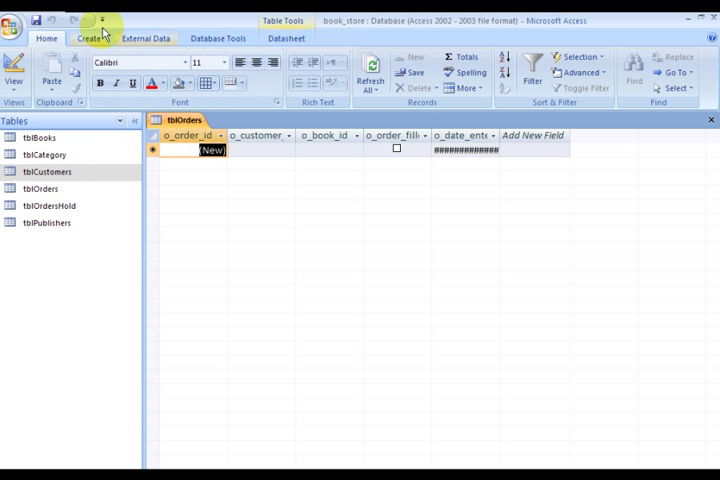
Show all six tables, tblBooks through tblPublishers, in the Relationships window
left_click(216, 38)
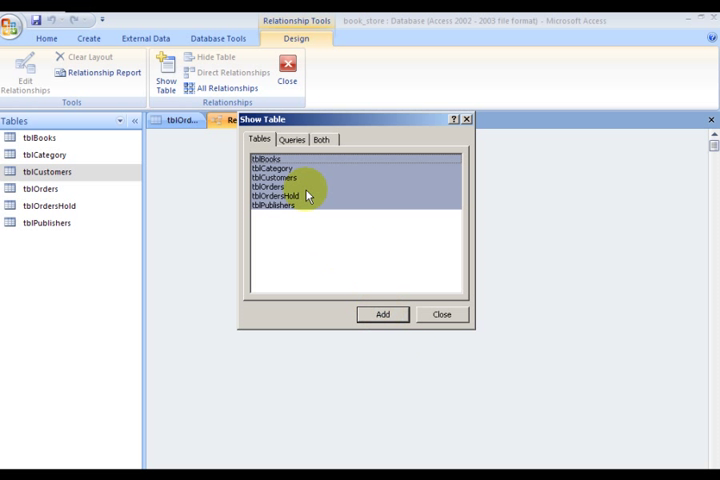
left_click(274, 204)
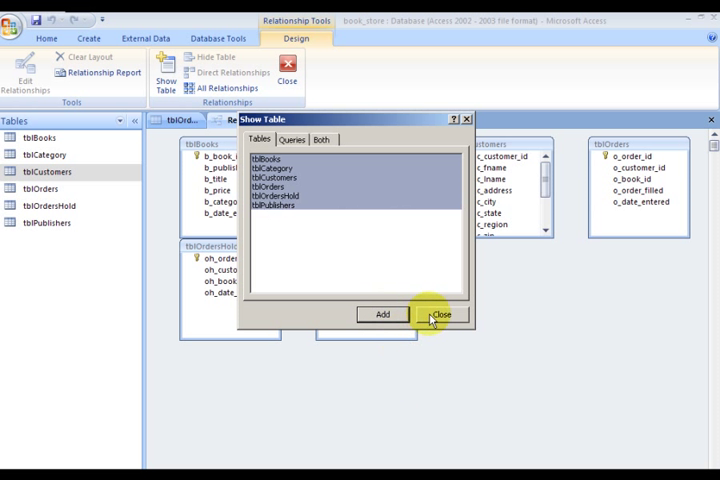
left_click(440, 314)
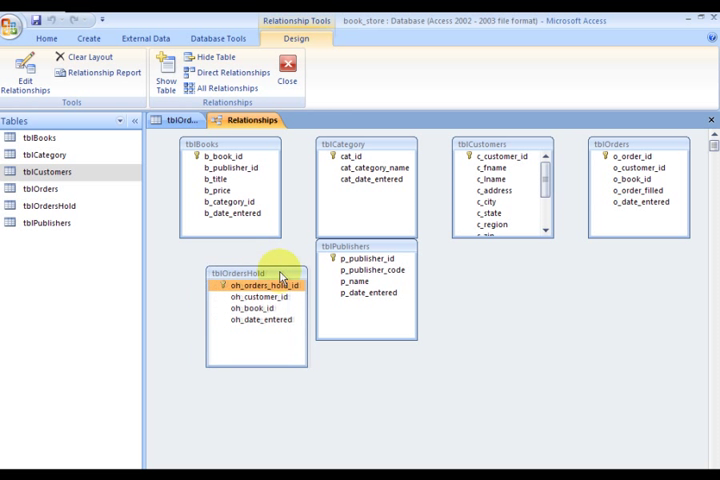
Drag tblBooks between tblCategory and tblPublishers, and move tblCustomers and tblOrders down below
left_click_drag(256, 272, 512, 338)
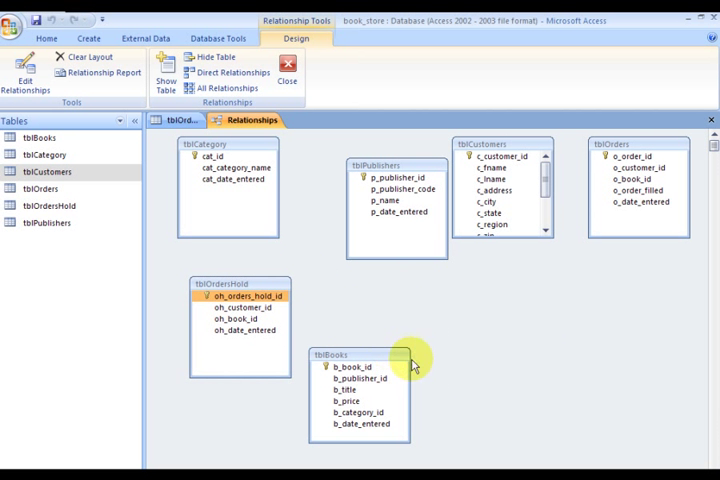
mouse_move(524, 144)
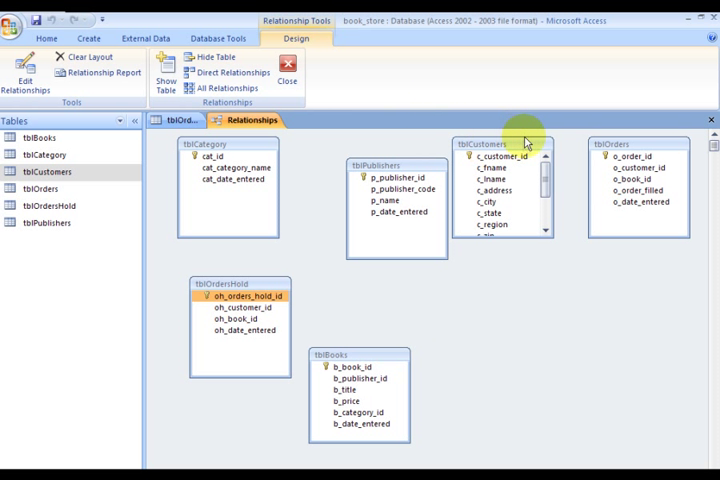
left_click_drag(524, 144, 448, 288)
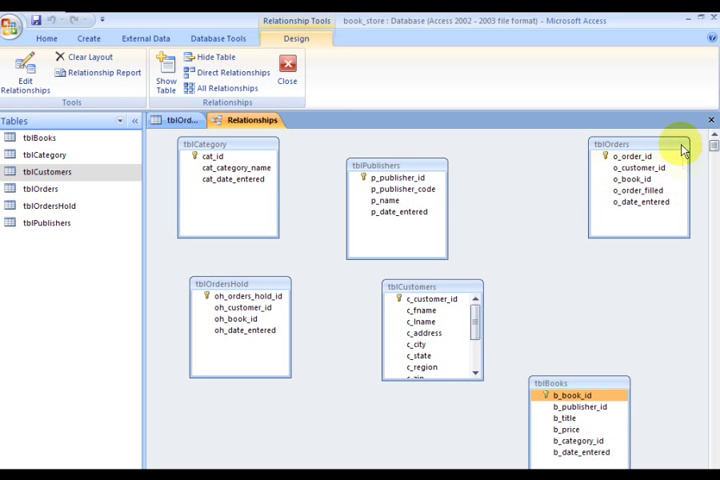
left_click_drag(636, 156, 584, 250)
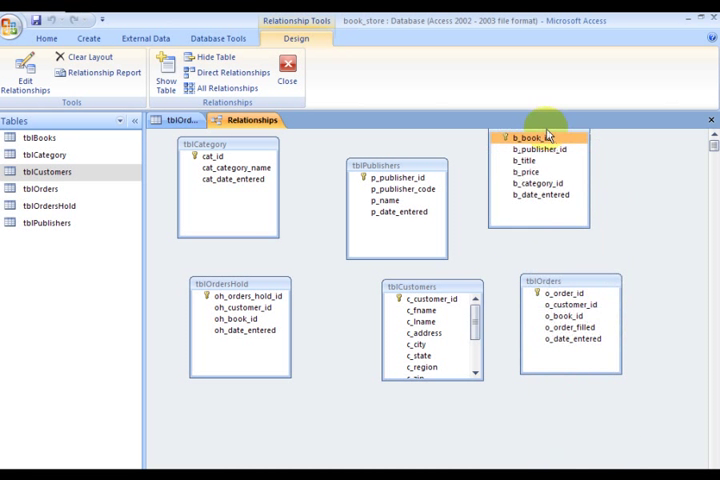
left_click(392, 176)
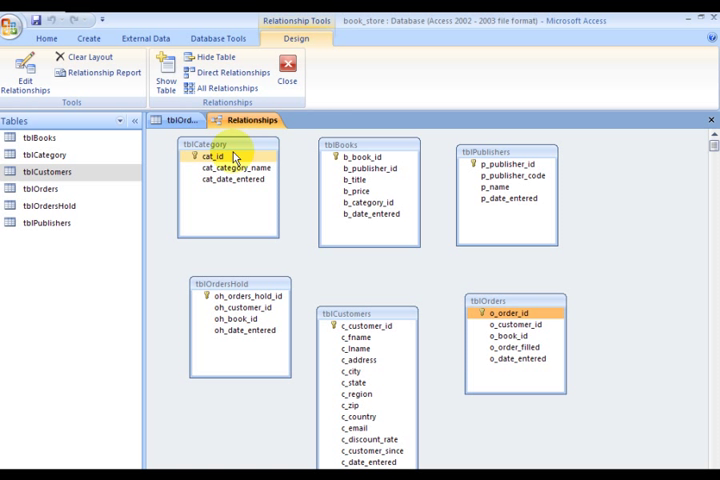
mouse_move(230, 158)
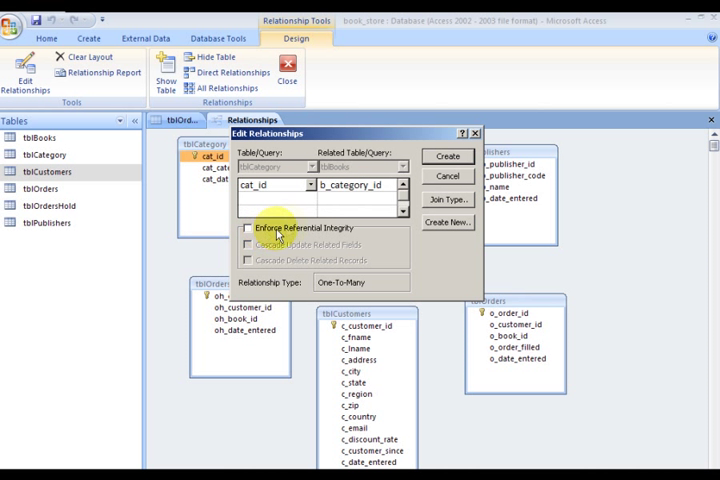
Create an enforced one-to-many link from tblCategory cat_id to tblBooks b_category_id
left_click_drag(280, 132, 308, 314)
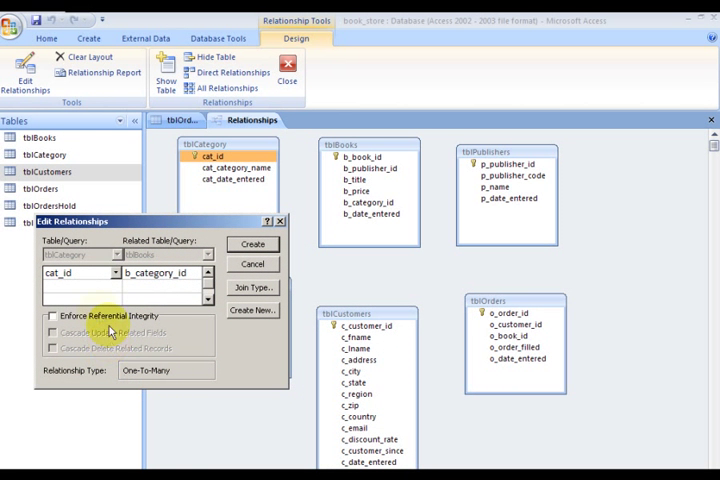
left_click(50, 318)
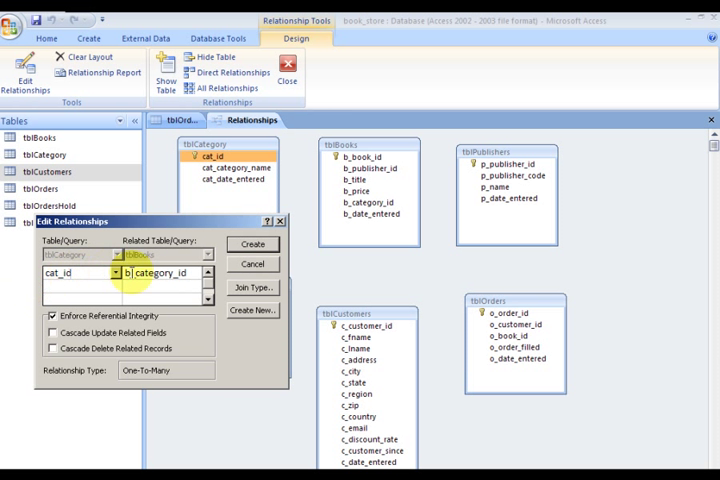
left_click(252, 244)
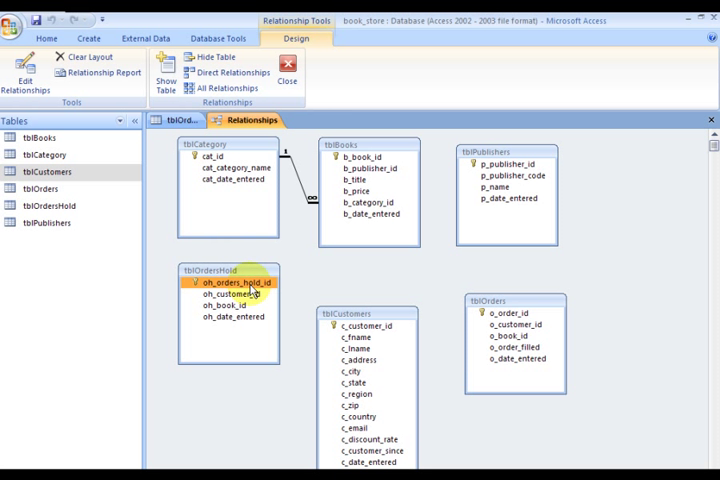
mouse_move(336, 272)
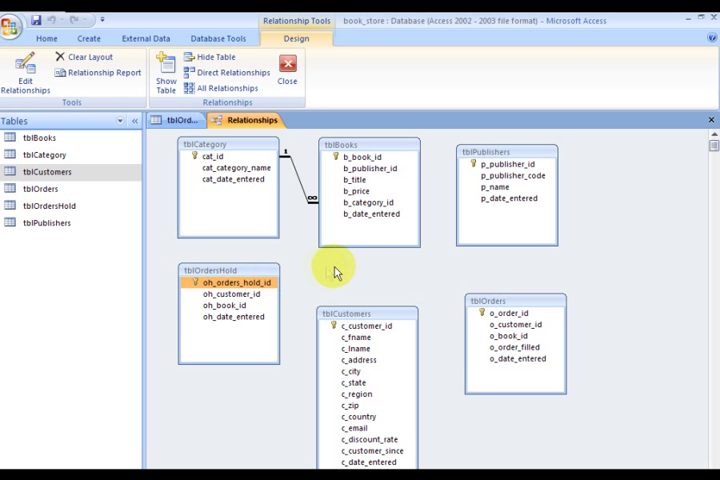
Create the enforced link from tblBooks b_book_id to tblOrdersHold oh_book_id
left_click(362, 158)
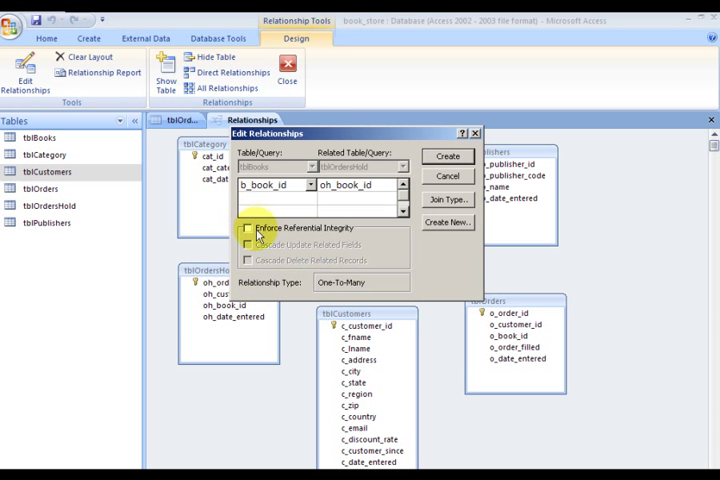
left_click(248, 228)
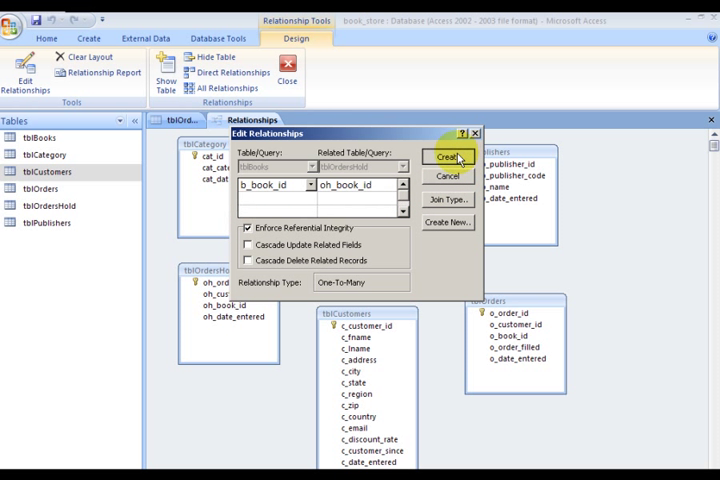
left_click(448, 156)
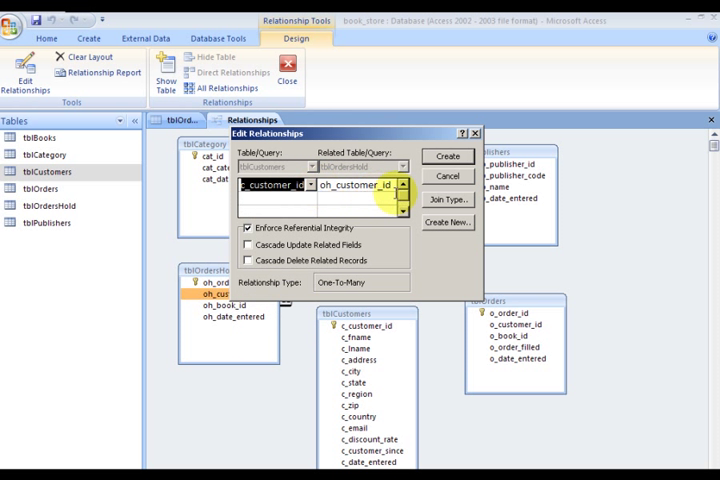
Create the customers-to-held-orders link, then attempt customers-to-orders, which Access refuses as tblOrders is locked
left_click(448, 156)
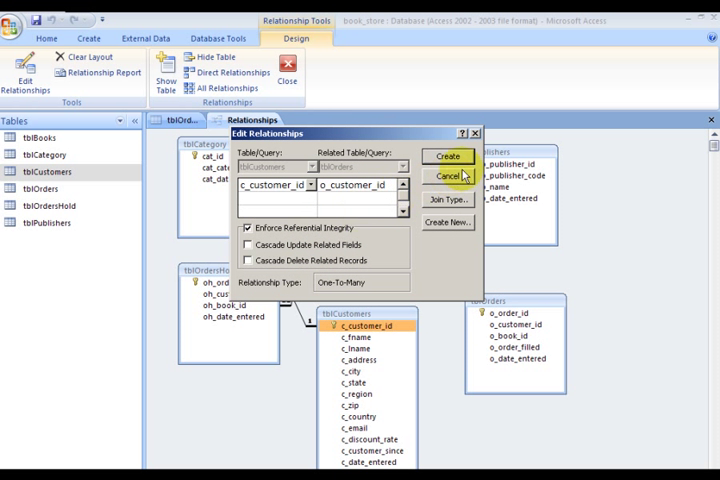
left_click(448, 156)
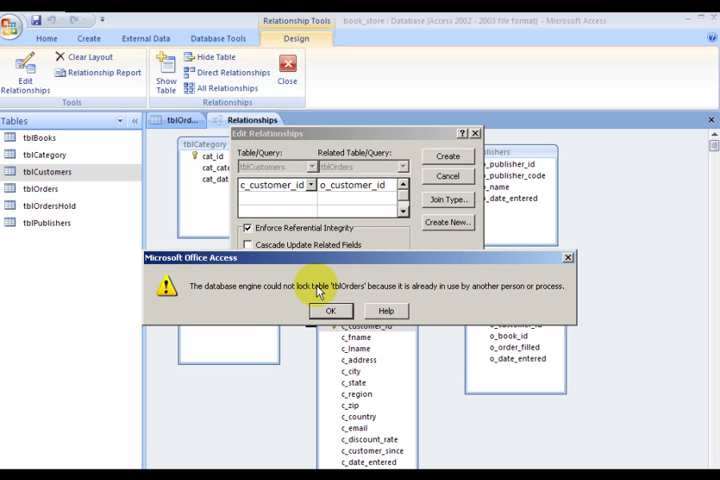
mouse_move(512, 280)
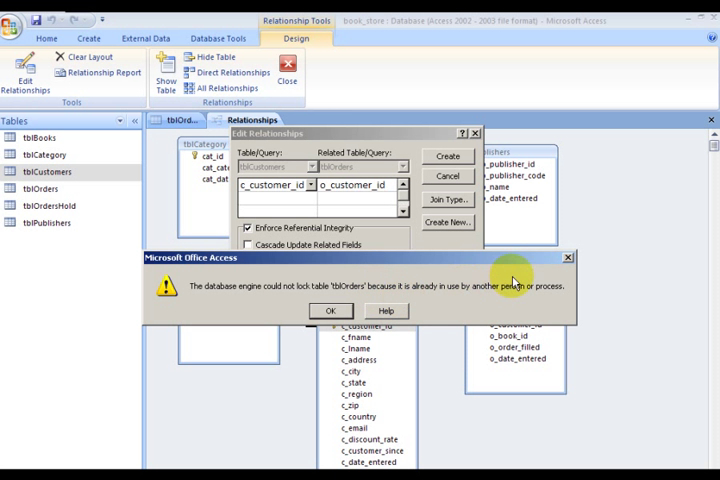
Dismiss the table-lock error so the open tblOrders datasheet can be closed
left_click(330, 312)
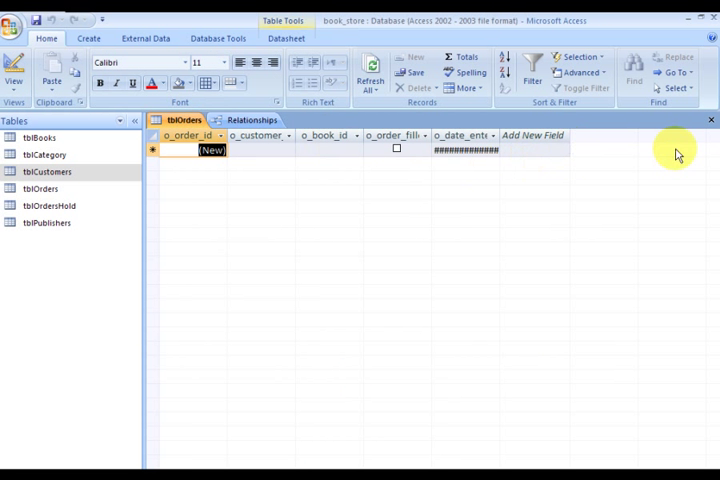
mouse_move(708, 116)
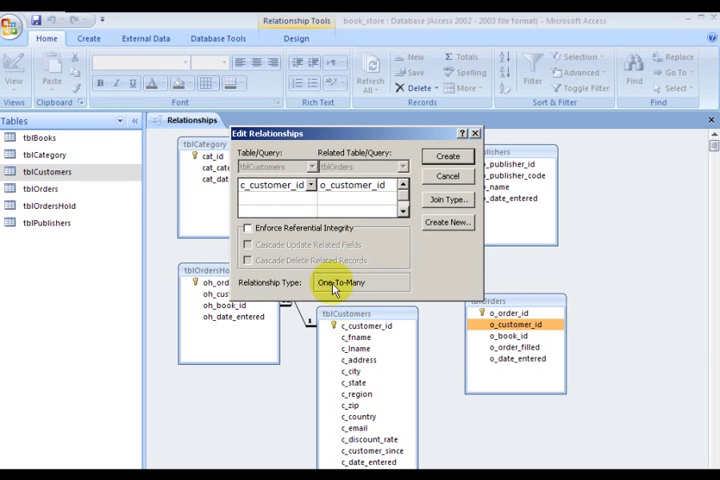
Create enforced one-to-many links from tblCustomers and tblBooks to tblOrders
left_click(248, 232)
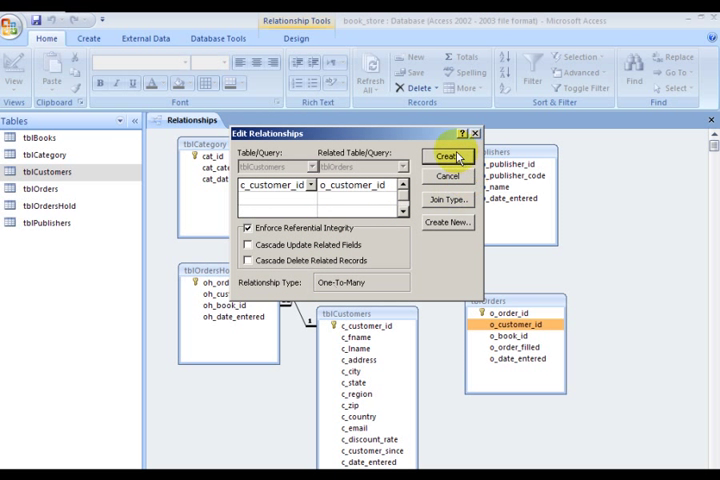
left_click(448, 156)
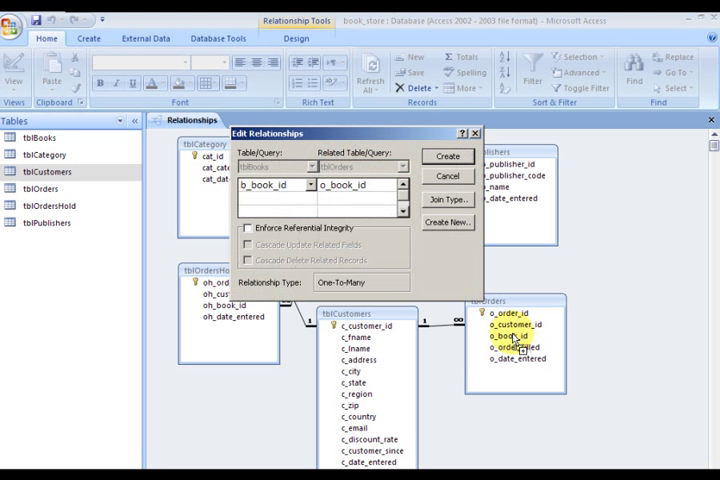
left_click(248, 228)
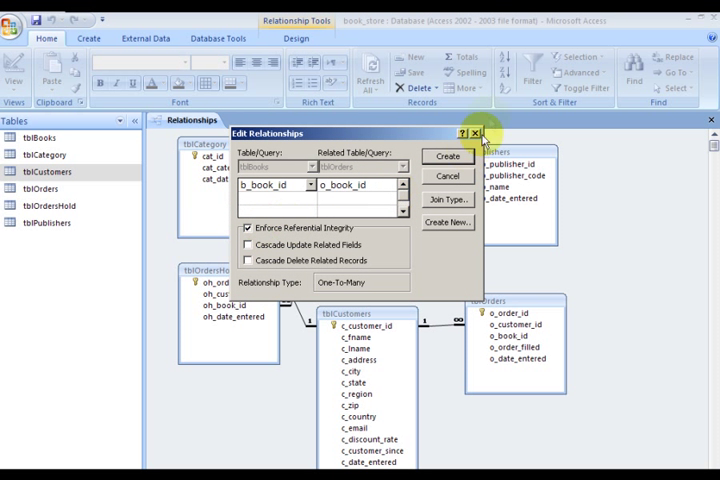
left_click(480, 132)
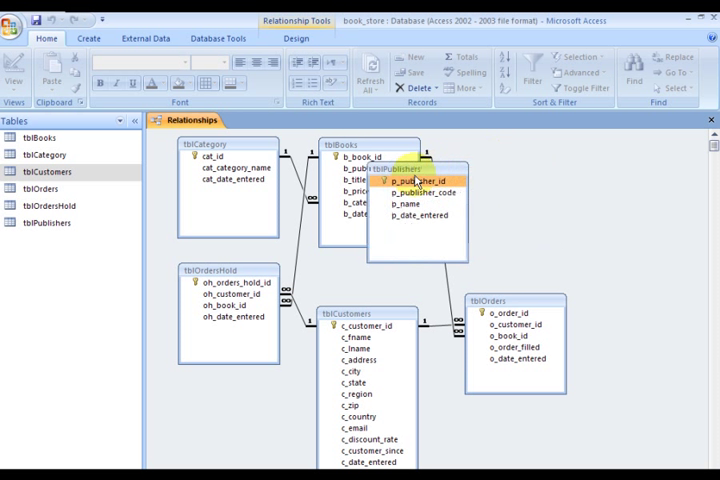
Create an enforced link from tblPublishers p_publisher_id to tblBooks b_publisher_id
left_click_drag(420, 180, 520, 164)
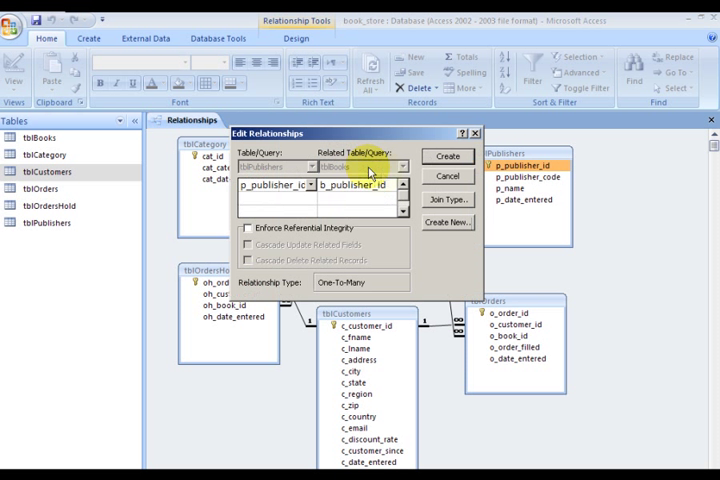
left_click(248, 228)
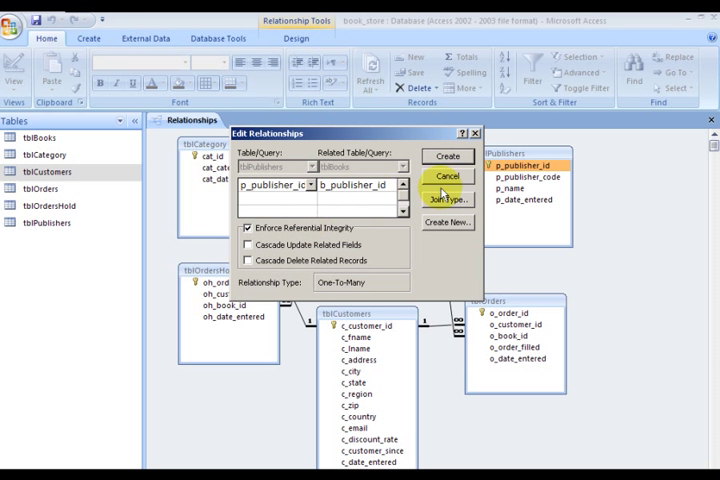
left_click(448, 176)
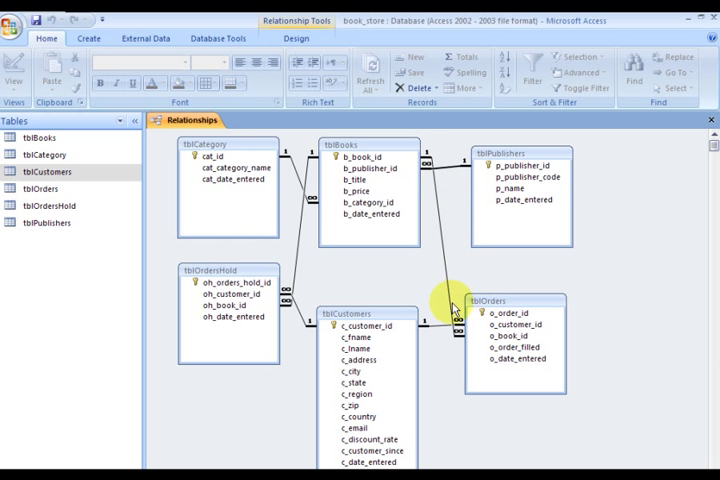
mouse_move(664, 32)
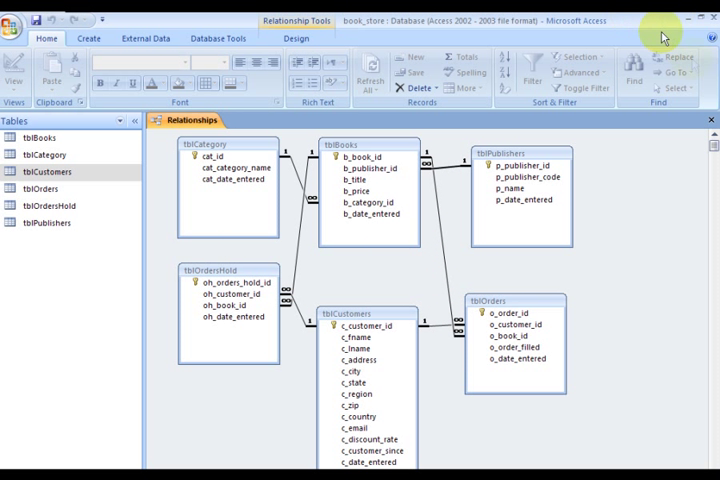
mouse_move(292, 20)
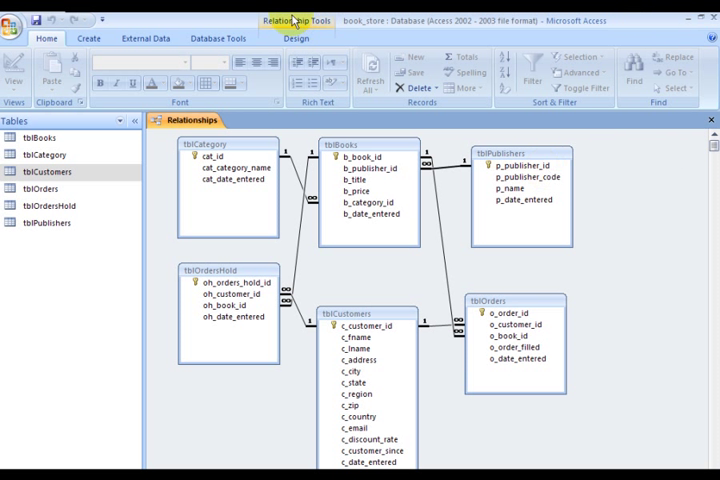
mouse_move(528, 148)
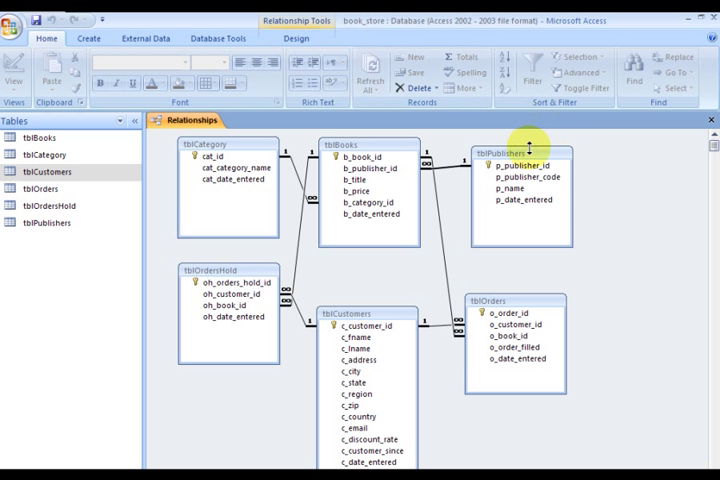
left_click(512, 312)
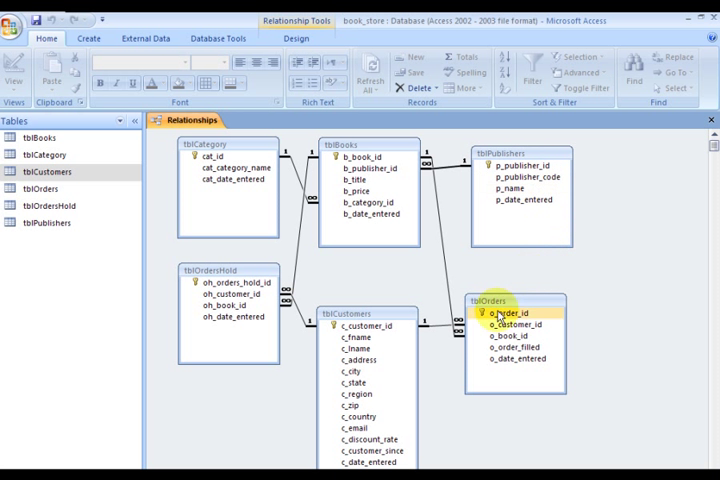
left_click(516, 324)
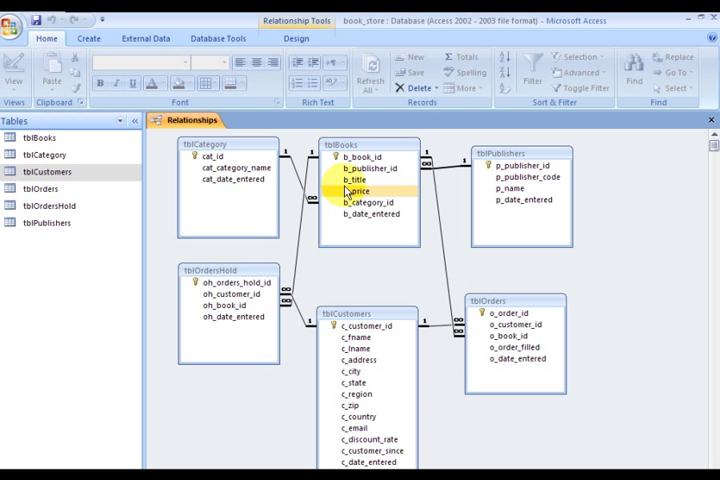
mouse_move(460, 258)
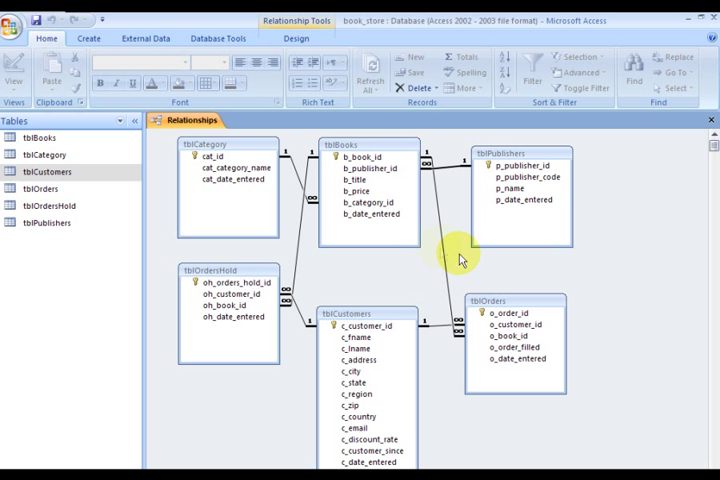
mouse_move(456, 266)
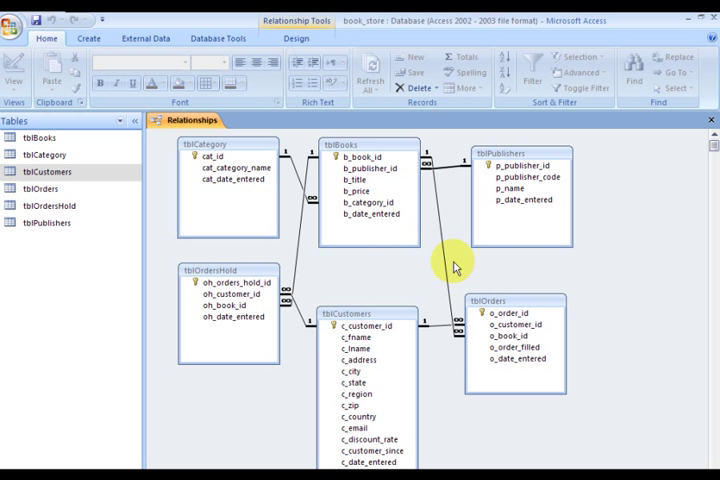
left_click(364, 348)
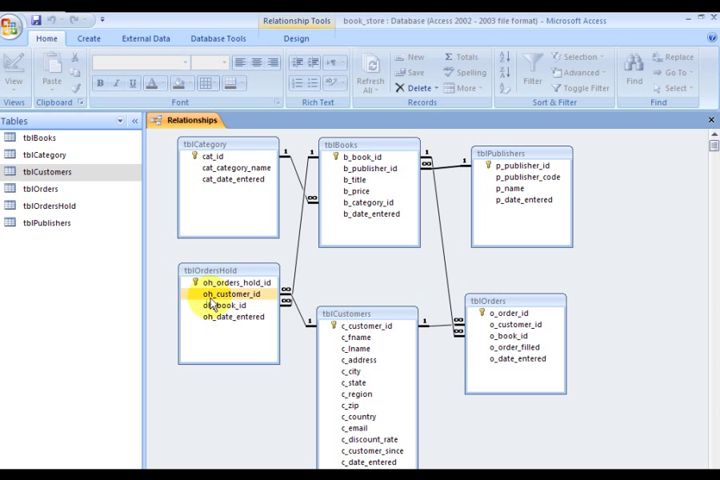
left_click(228, 304)
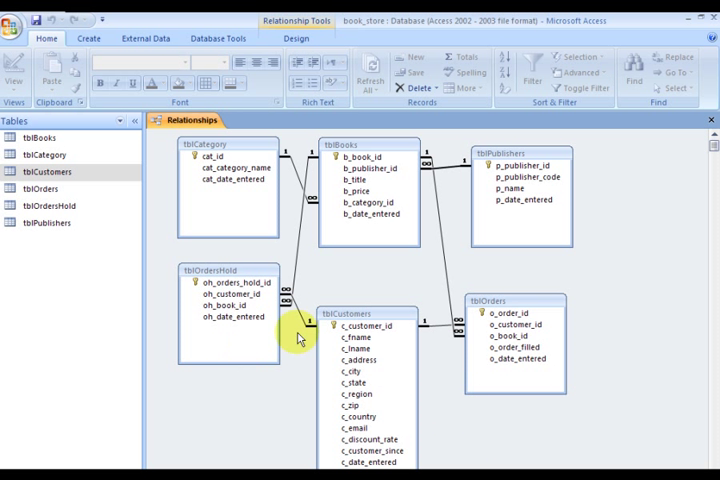
mouse_move(524, 140)
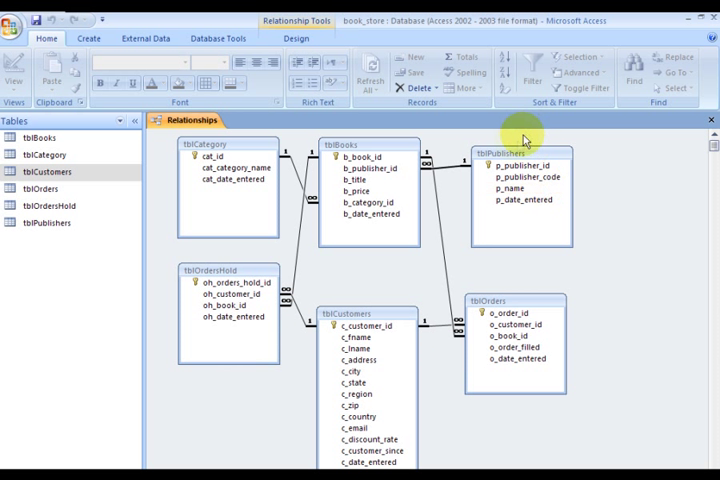
mouse_move(504, 212)
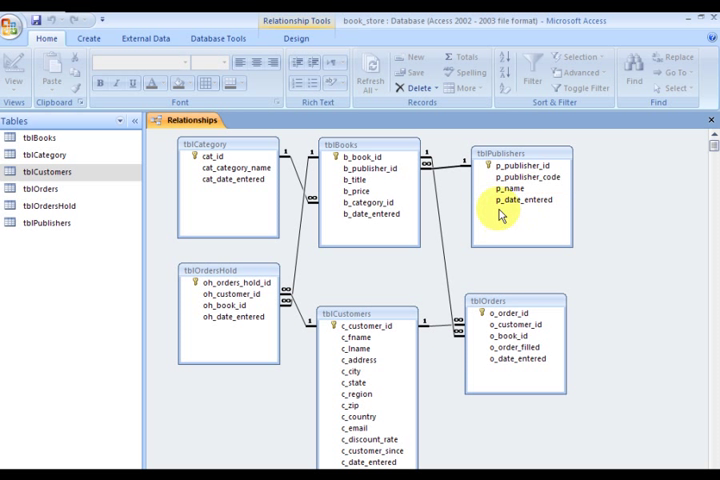